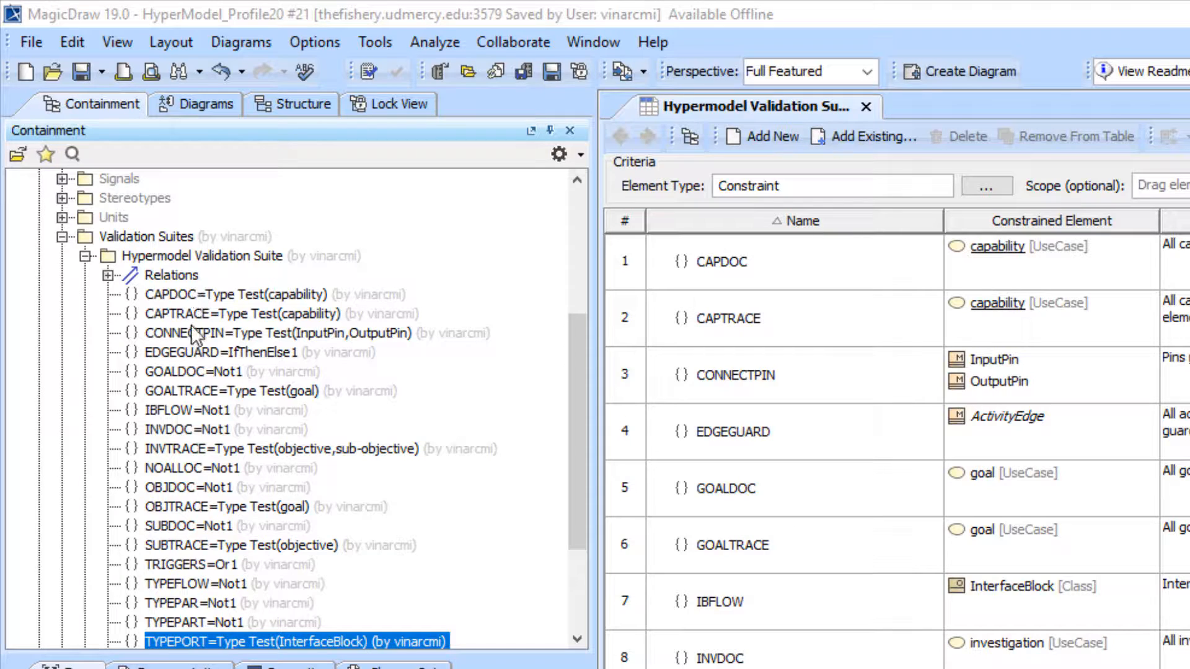
mouse_move(228, 326)
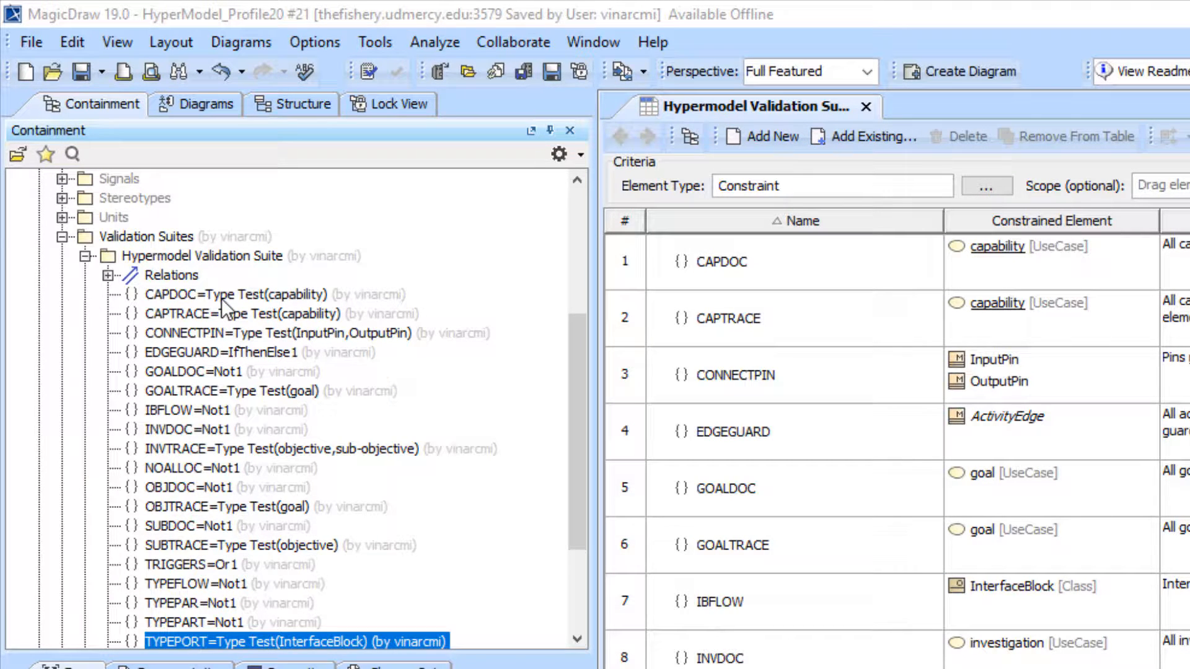
Bring up the CAPDOC constraint's actions and its properties from the containment tree
right_click(234, 295)
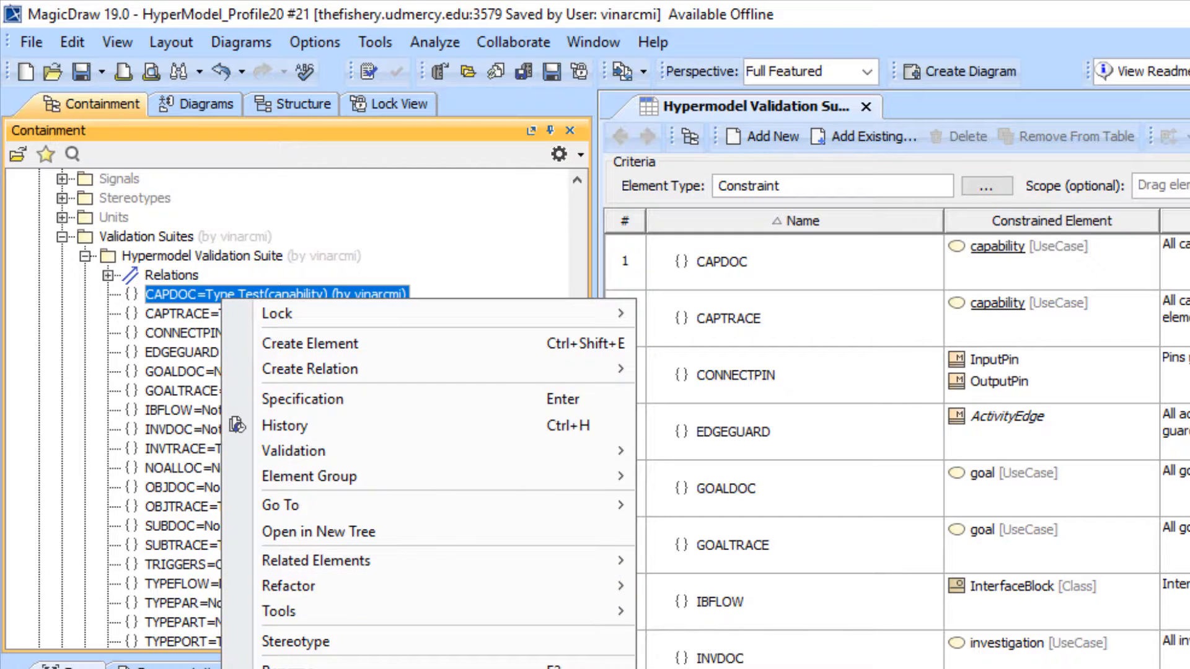
left_click(295, 641)
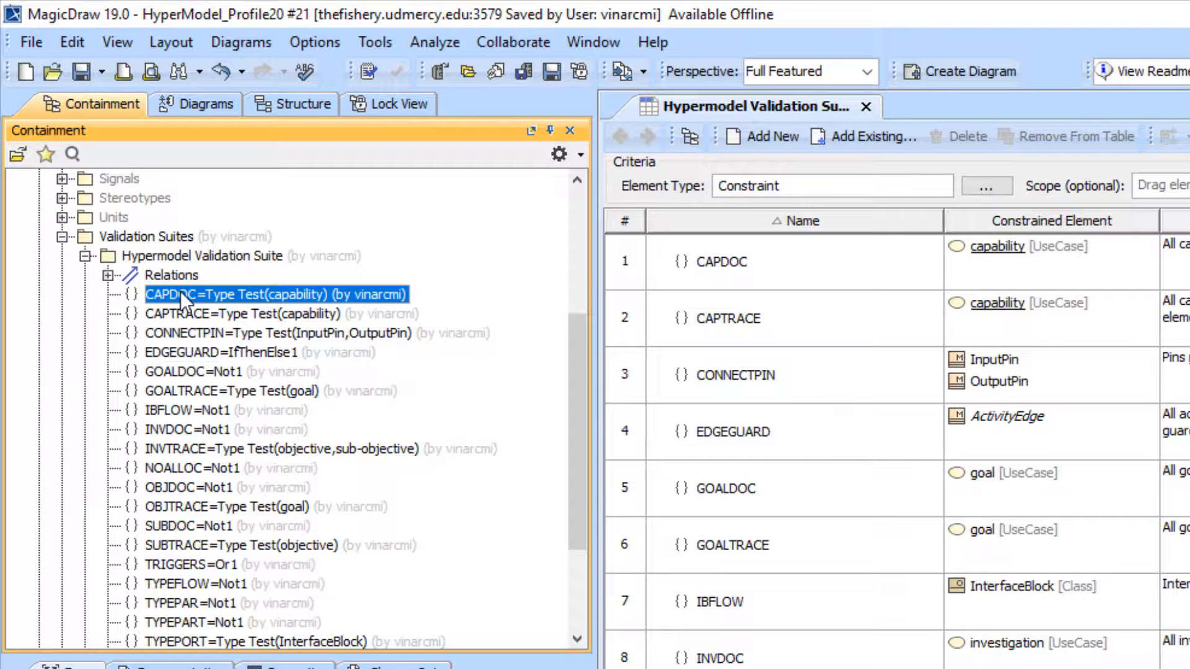
double_click(172, 295)
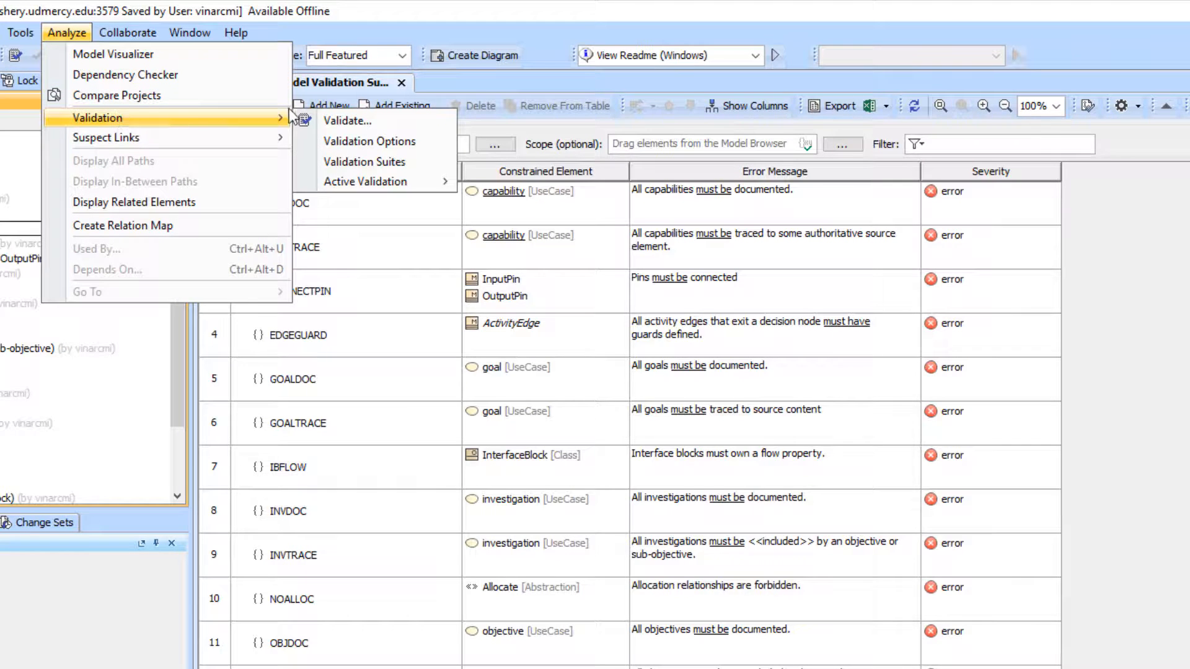
Start model validation with Hypermodel Validation Suite chosen for the whole project
left_click(345, 120)
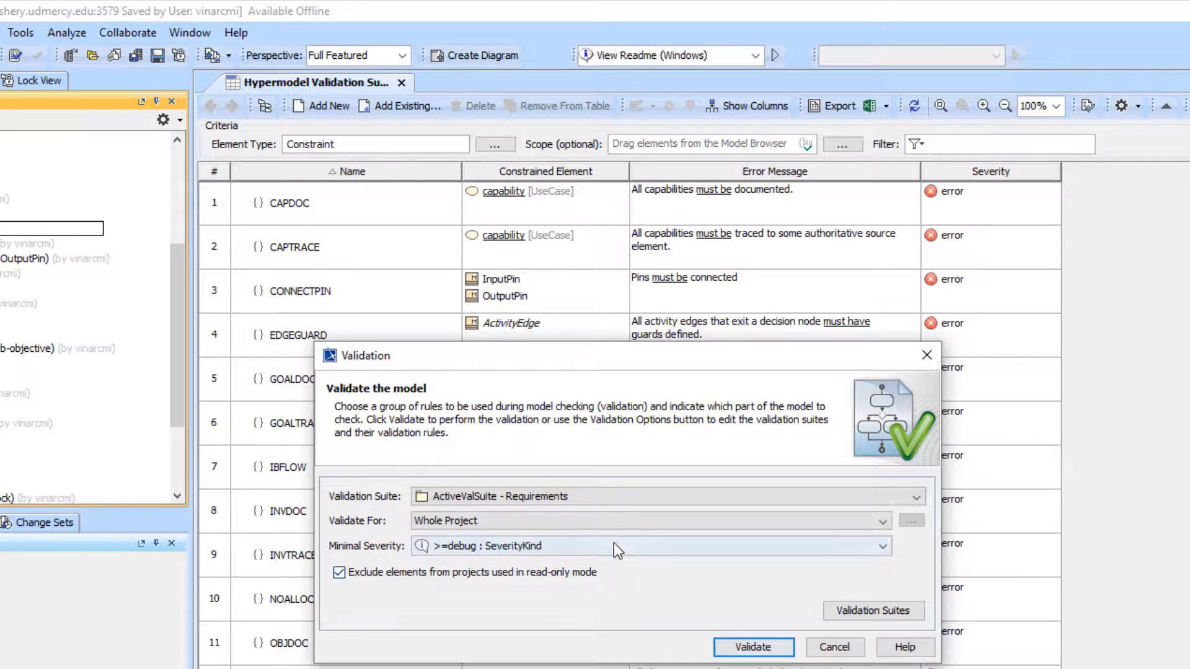
left_click(916, 496)
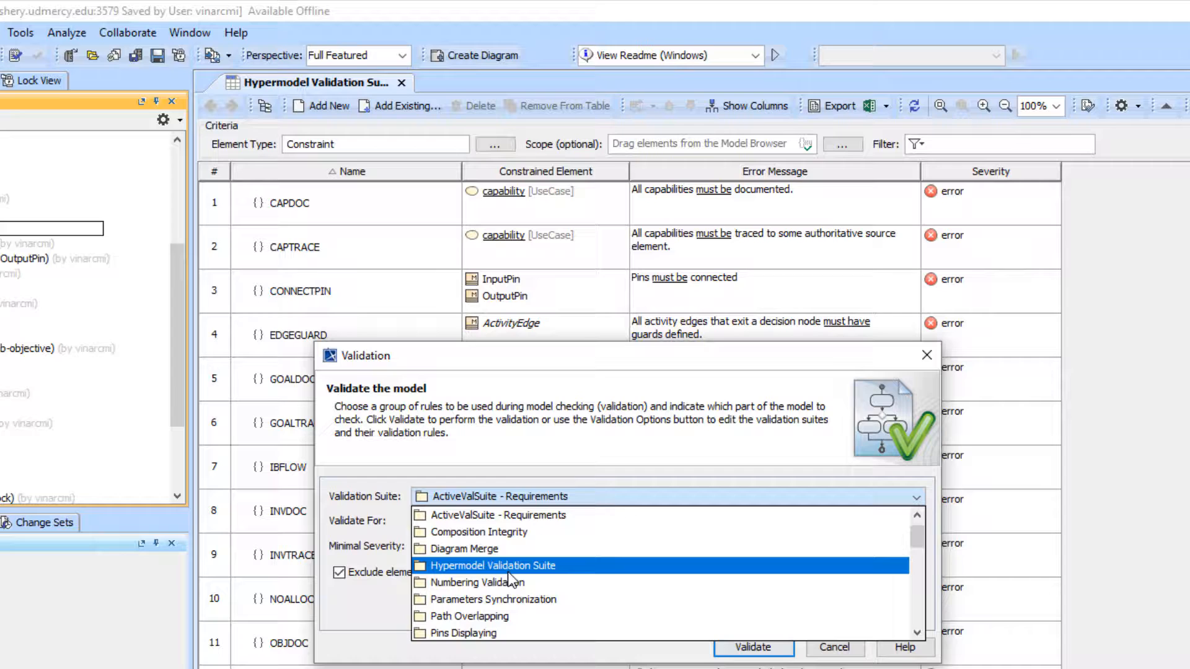
left_click(492, 565)
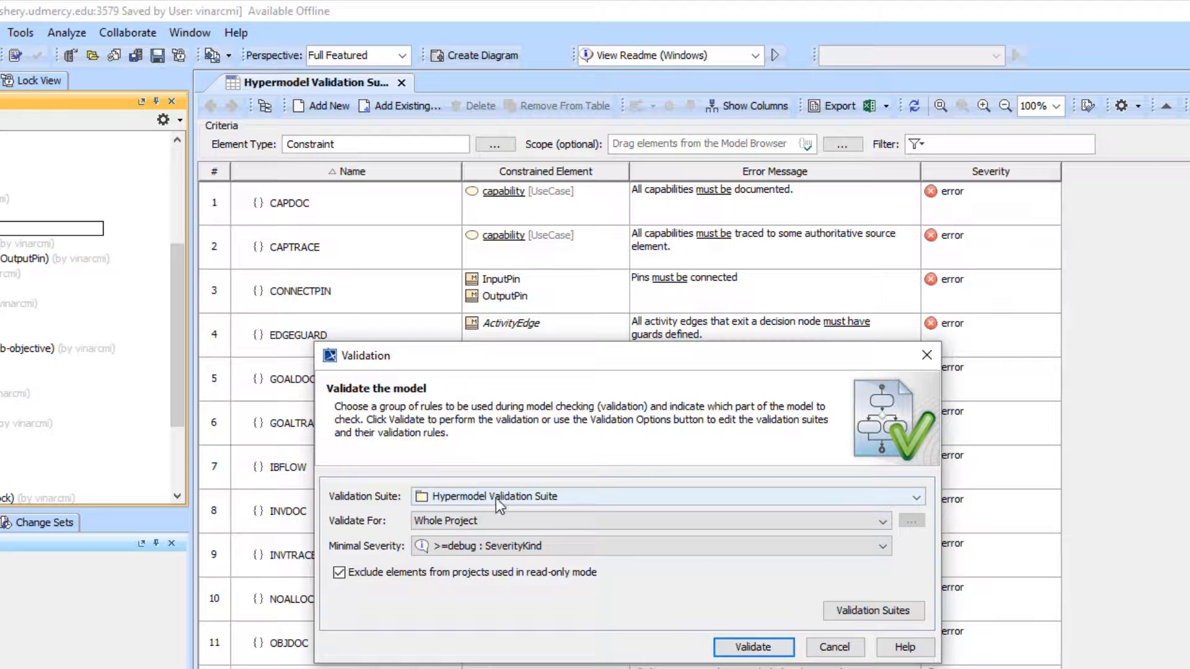
mouse_move(561, 504)
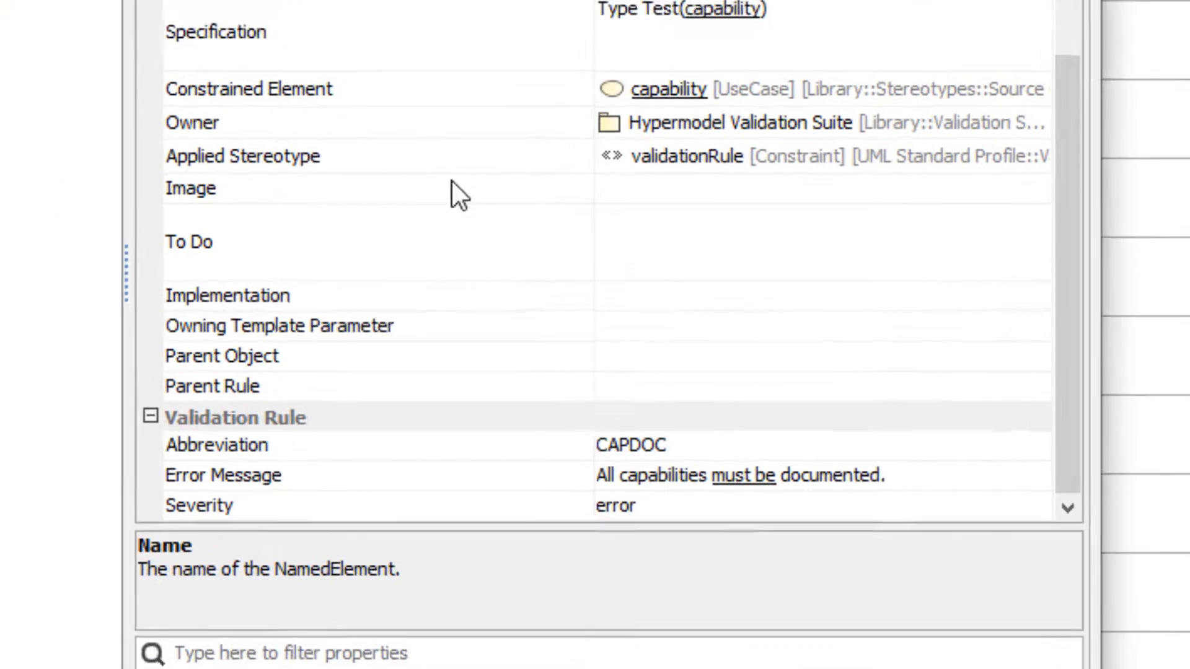
Review CAPDOC's abbreviation, severity kinds and constrained element capability in its properties
left_click(212, 445)
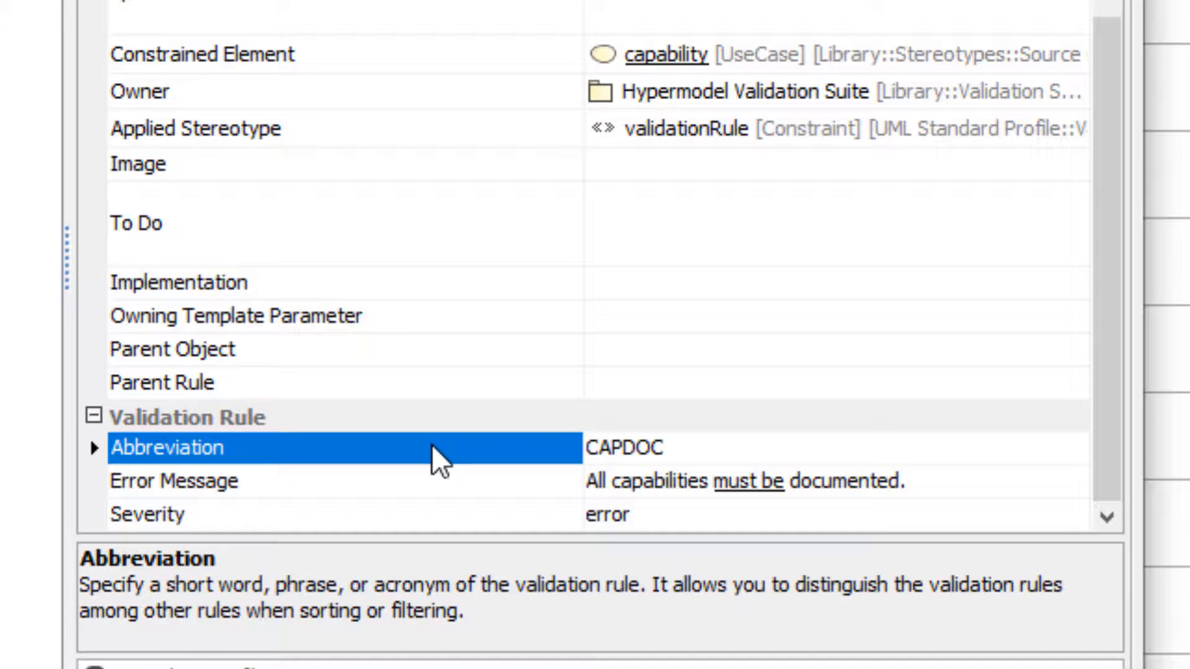
left_click(174, 480)
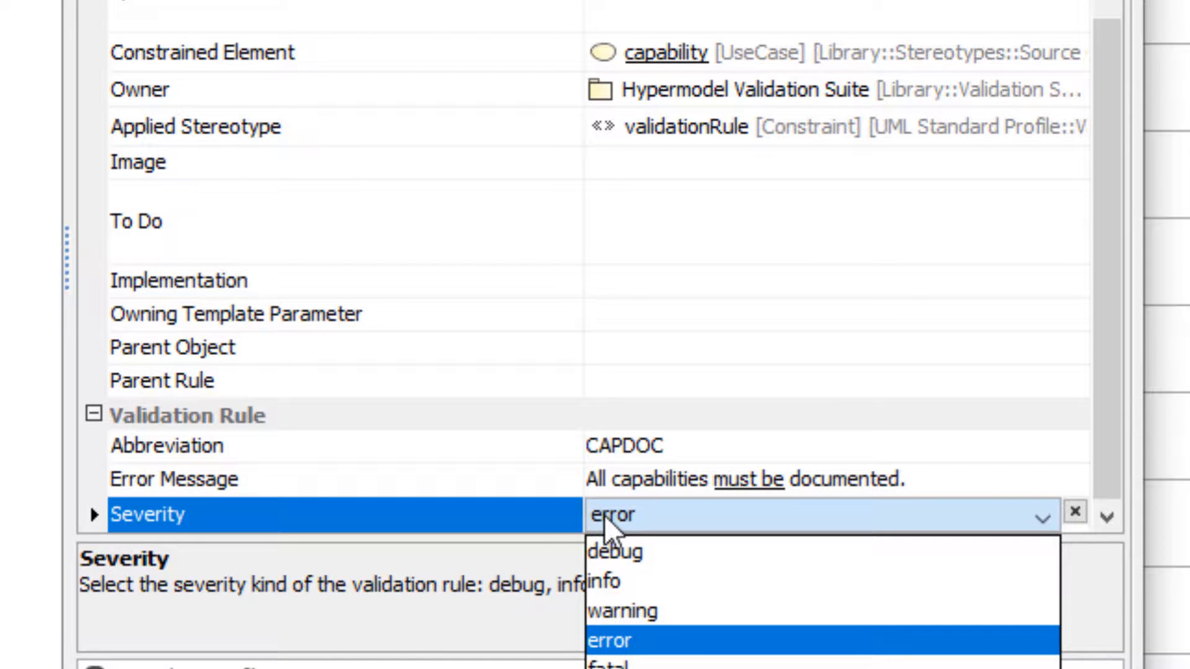
mouse_move(444, 535)
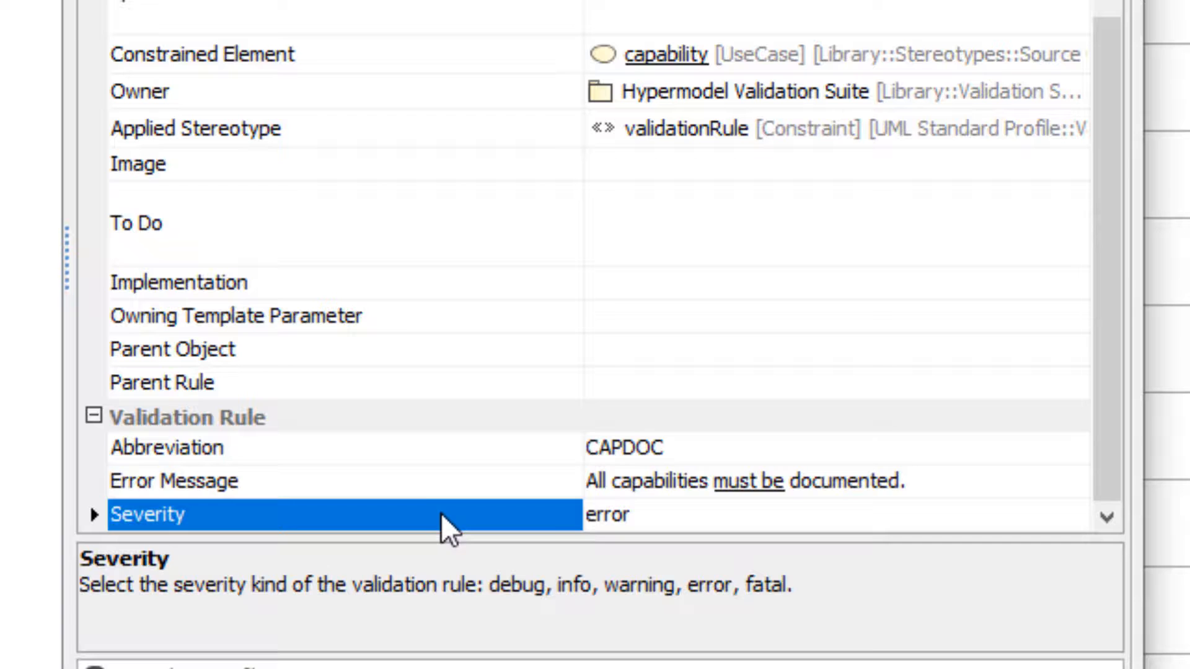
left_click(167, 447)
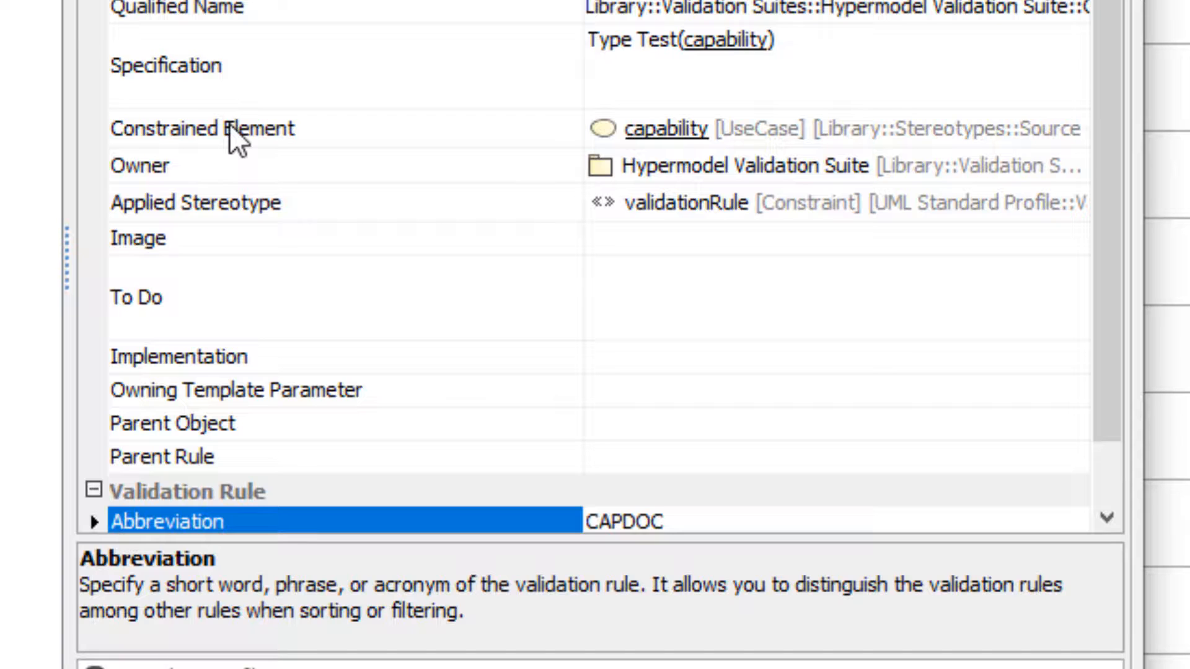
left_click(228, 128)
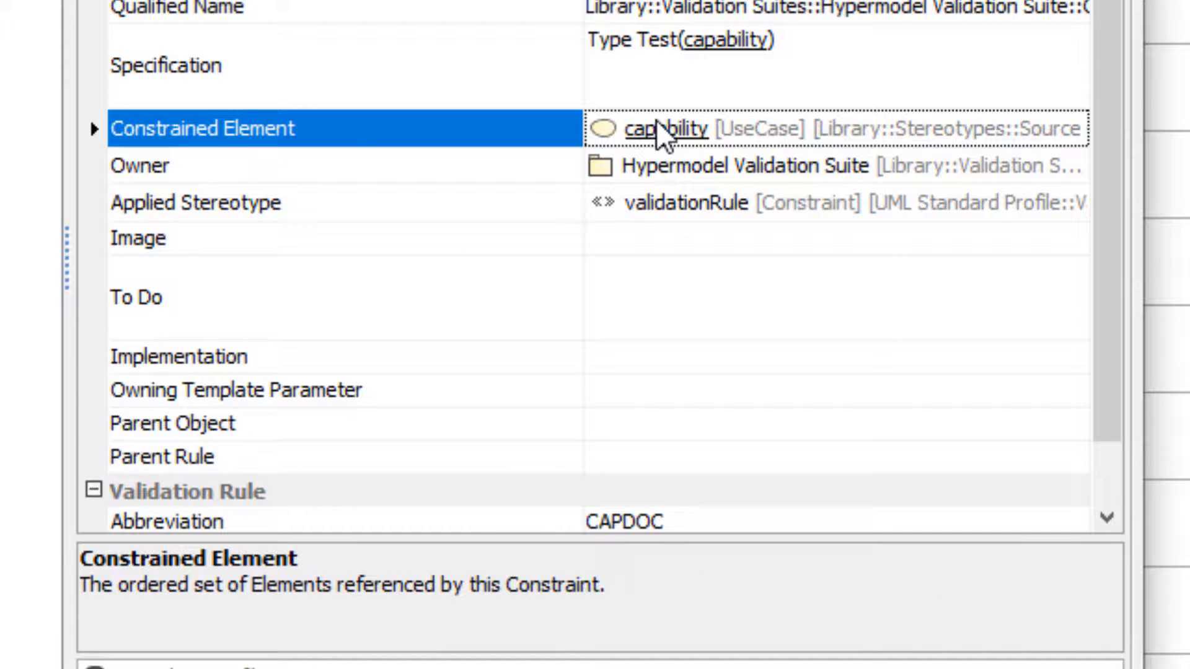
mouse_move(666, 128)
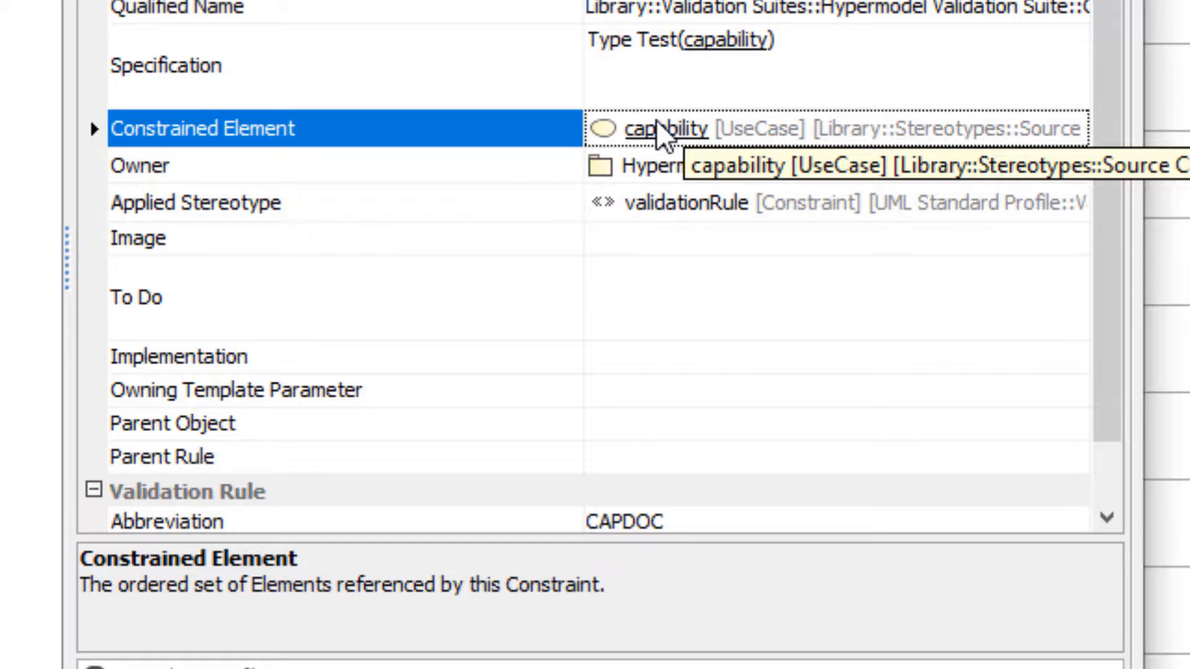
mouse_move(804, 60)
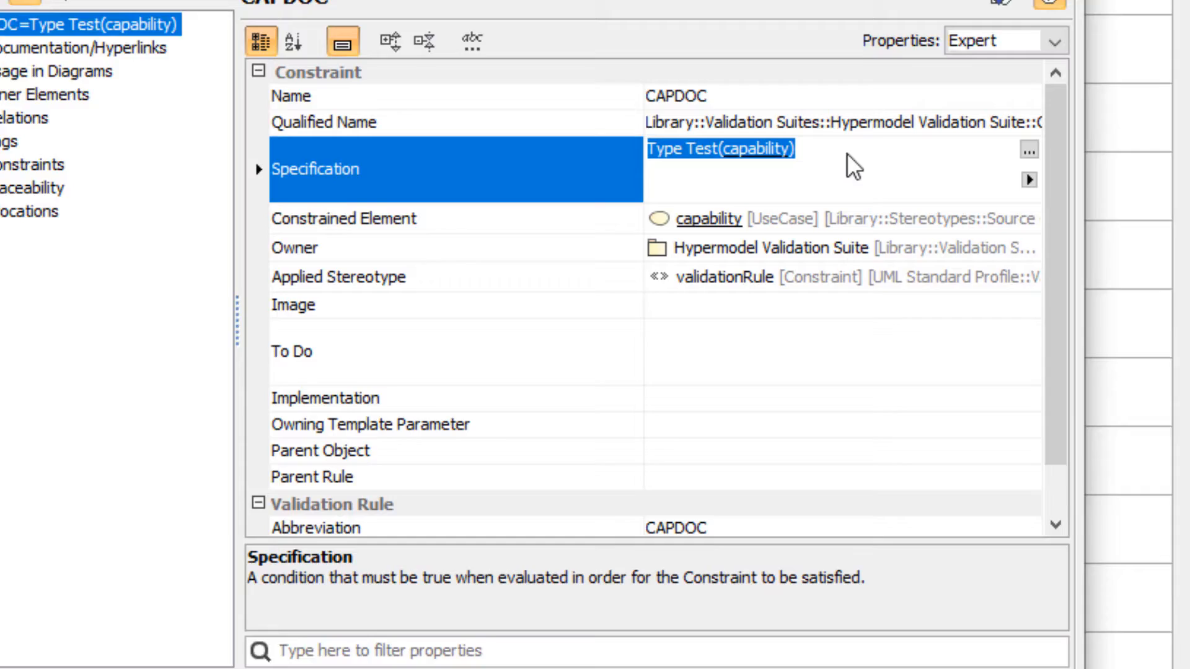
Inspect CAPDOC's Type Test(capability) expression and its Metachain Navigation context, then return to the suite table
left_click(1026, 151)
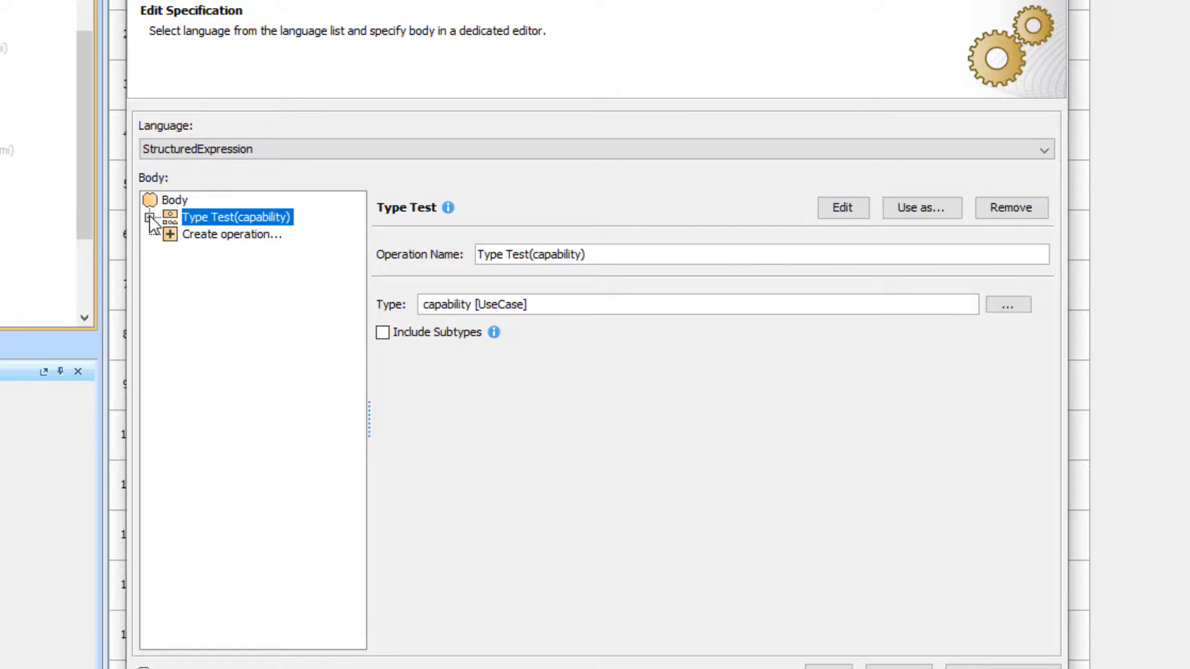
left_click(151, 218)
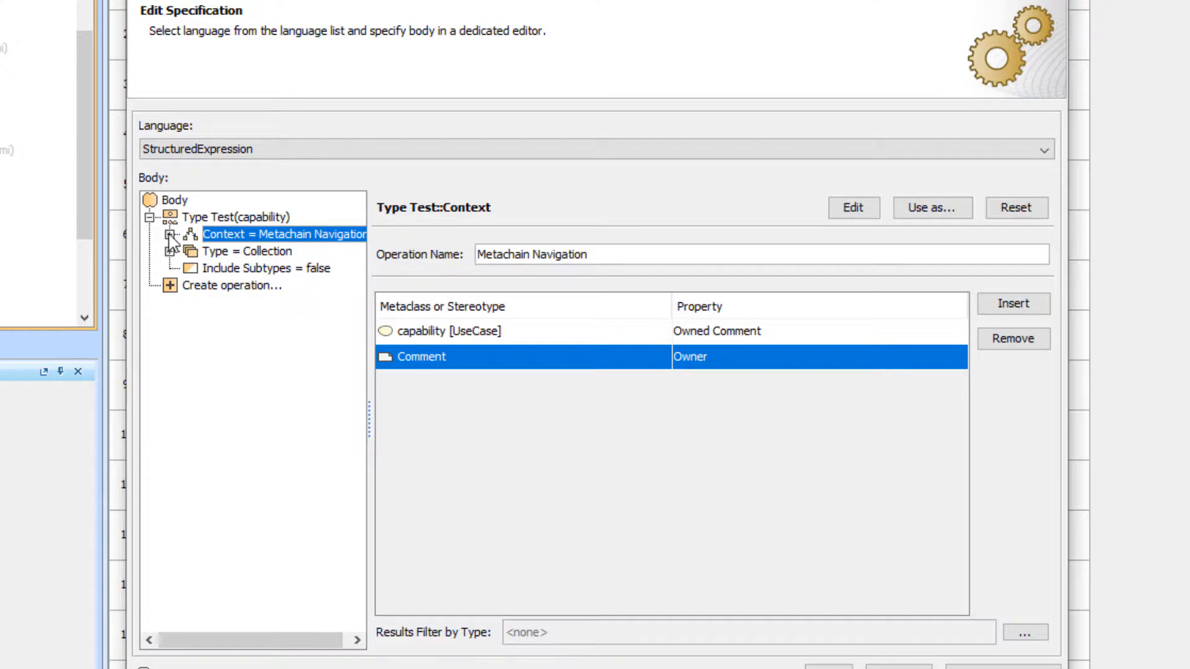
left_click(174, 234)
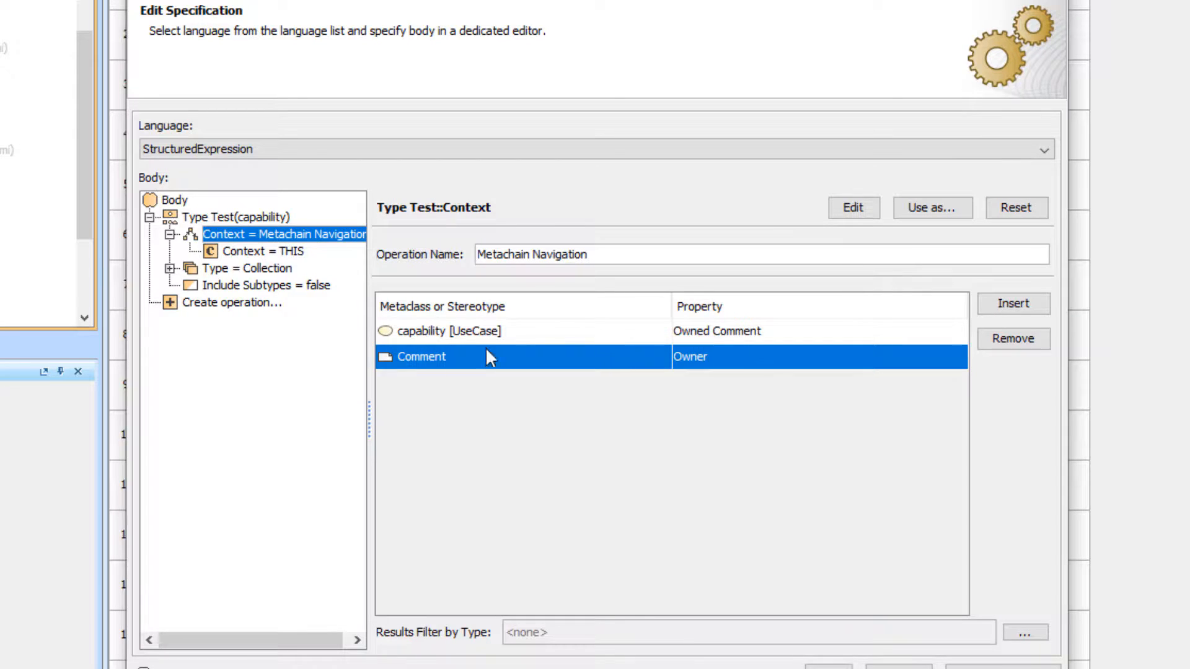
mouse_move(690, 368)
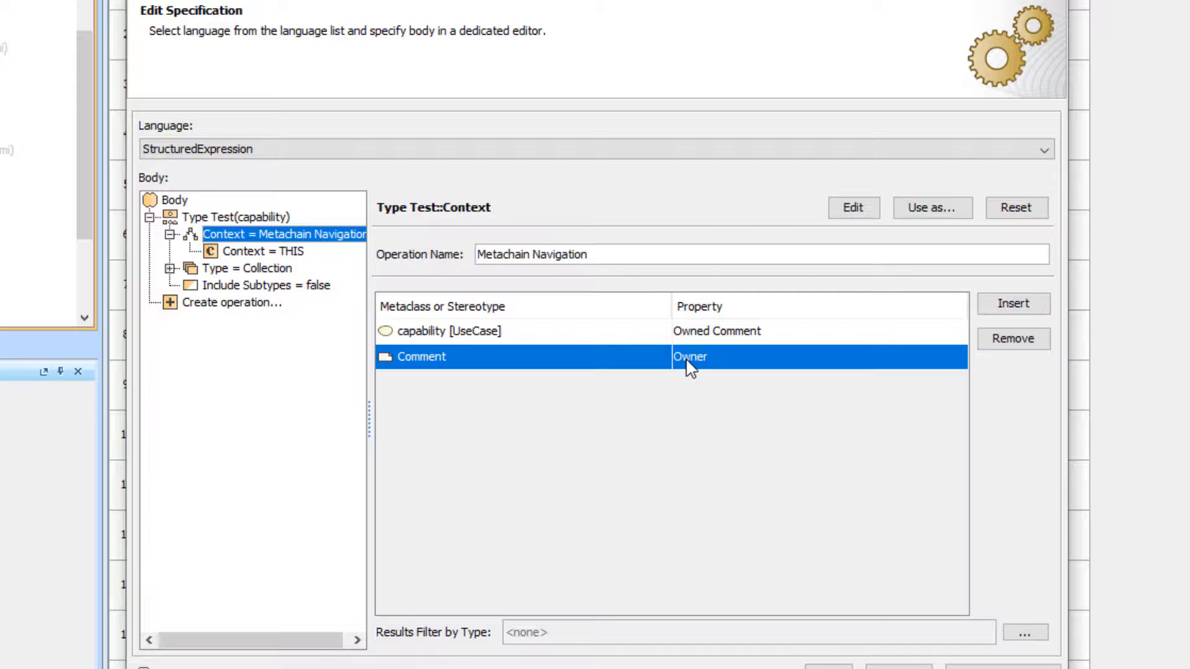
mouse_move(360, 288)
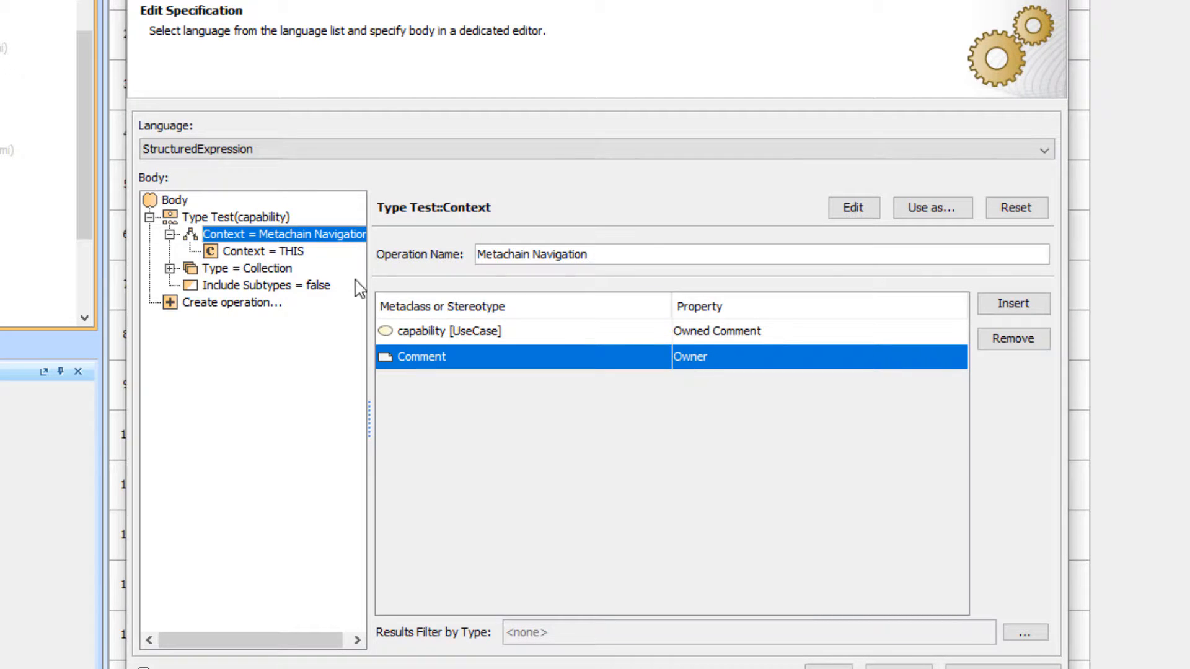
left_click(239, 217)
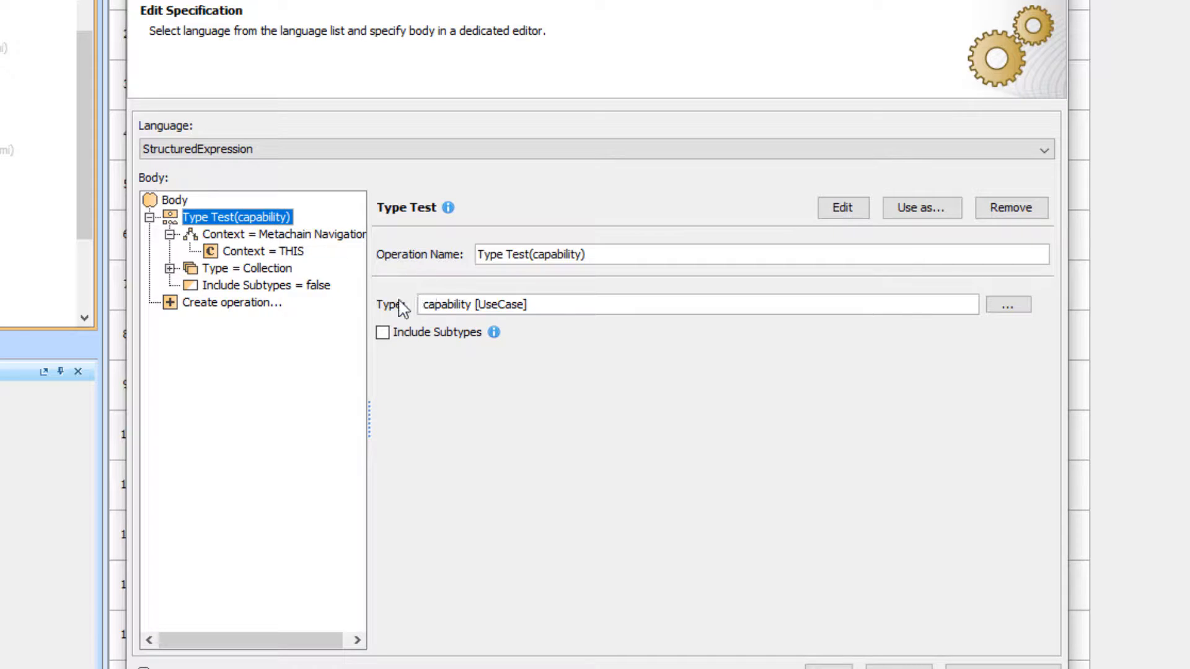
mouse_move(447, 314)
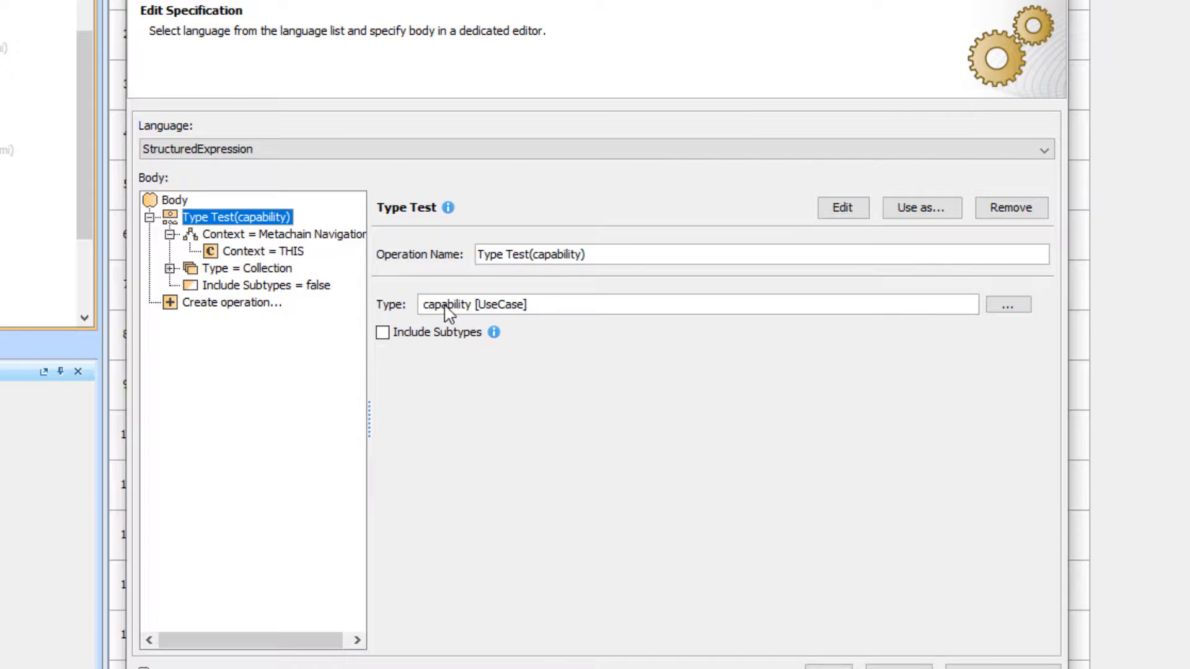
mouse_move(443, 305)
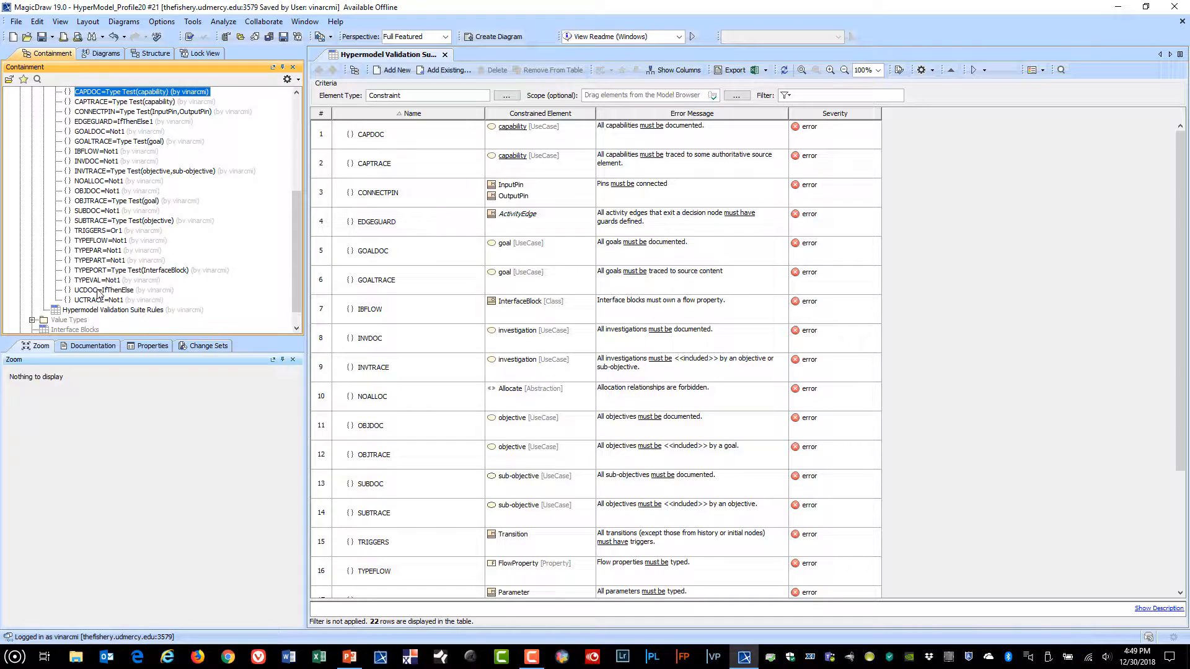
Look at UCTRACE's properties, then show UCDOC's IfThenElse specification constrained to UseCase
double_click(104, 299)
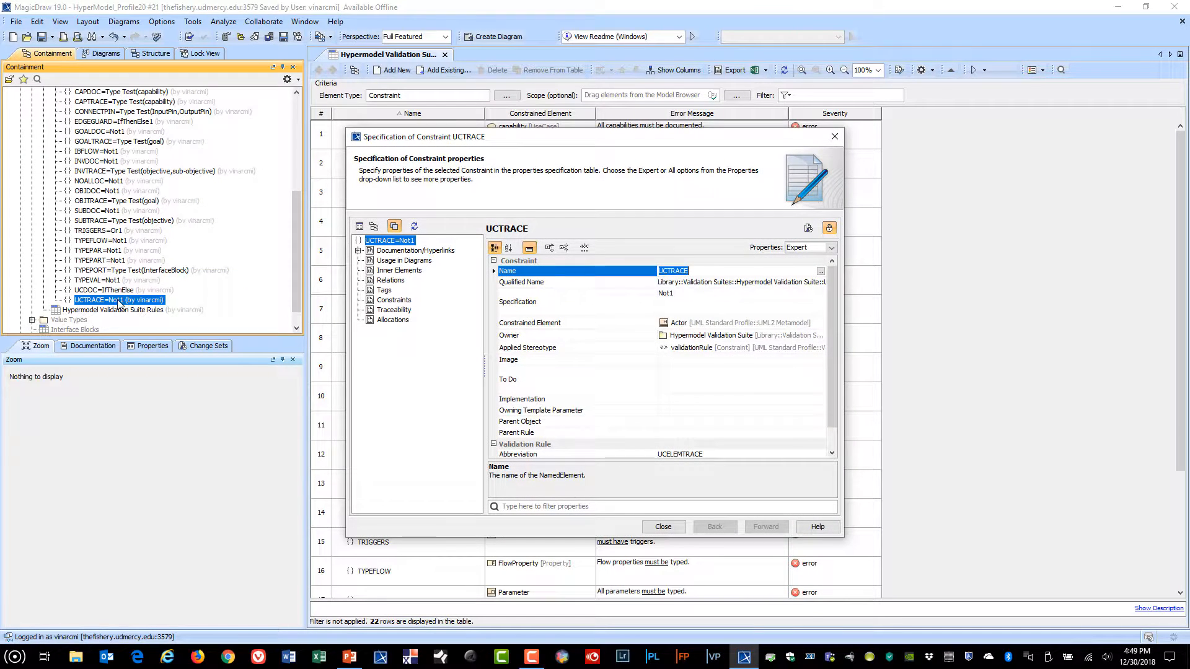
left_click(661, 527)
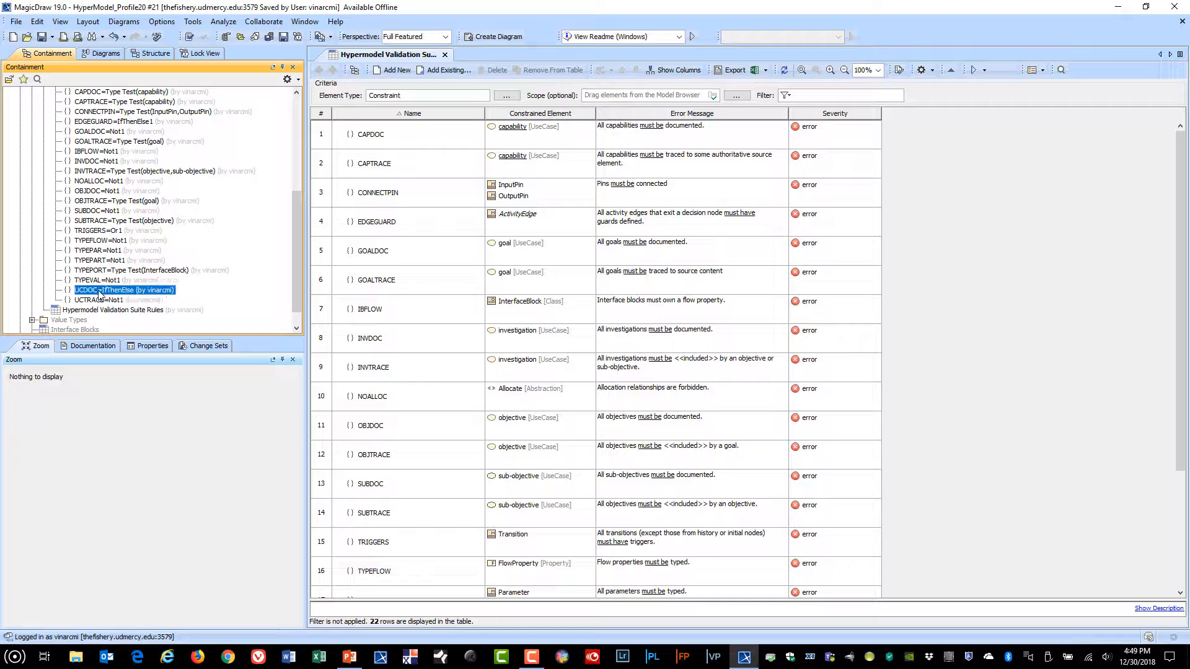
double_click(114, 290)
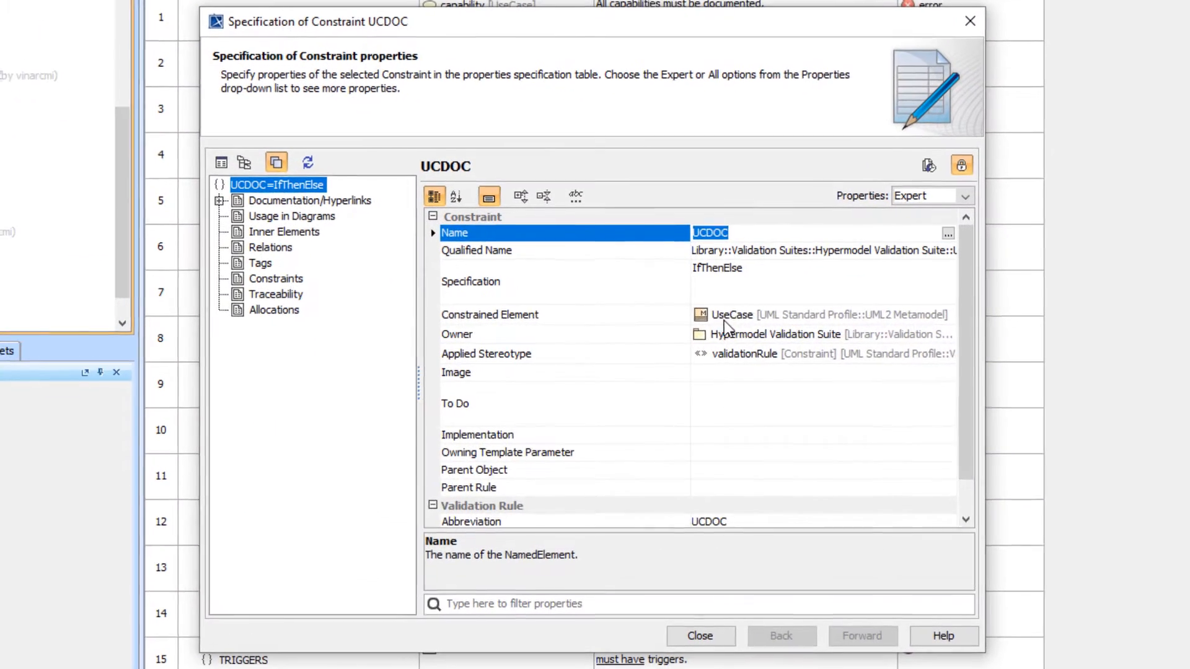
left_click(489, 313)
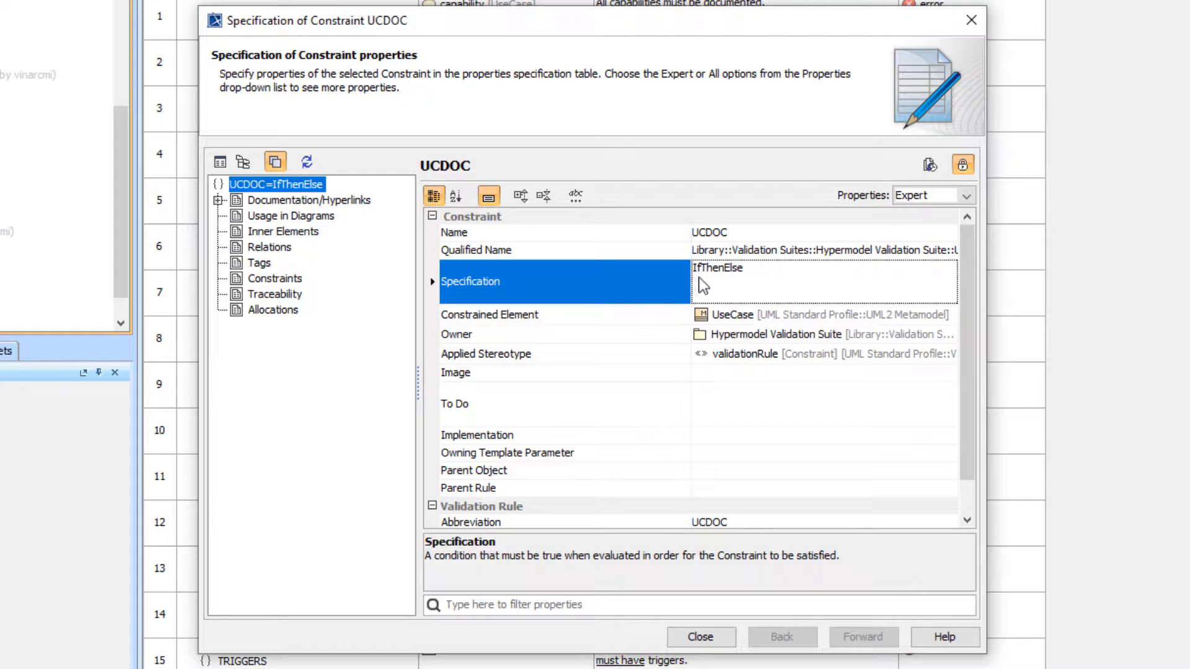
mouse_move(815, 275)
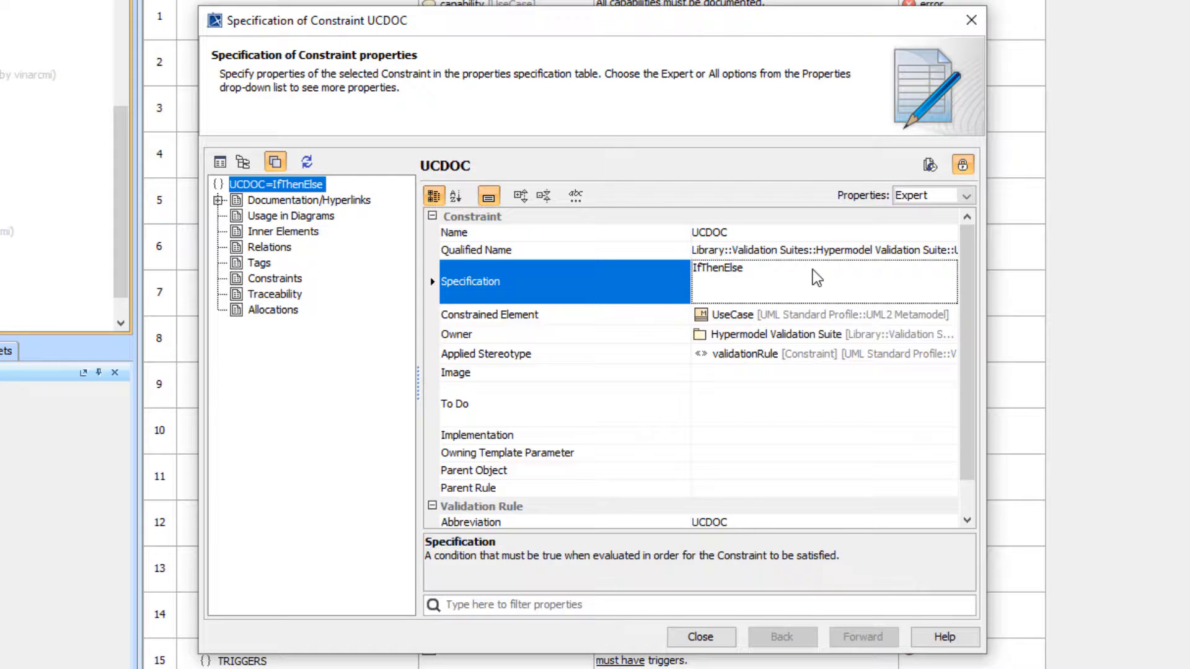
In UCDOC's expression editor, browse the operation creation options and cancel choosing a behavior
left_click(823, 281)
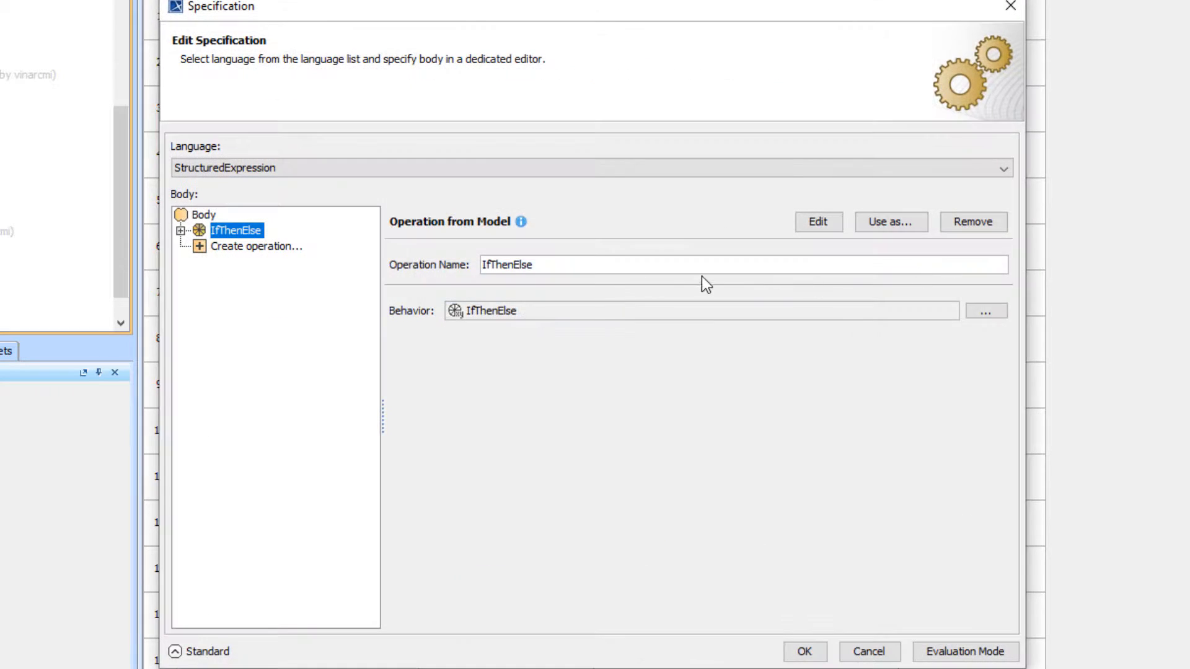
left_click(255, 245)
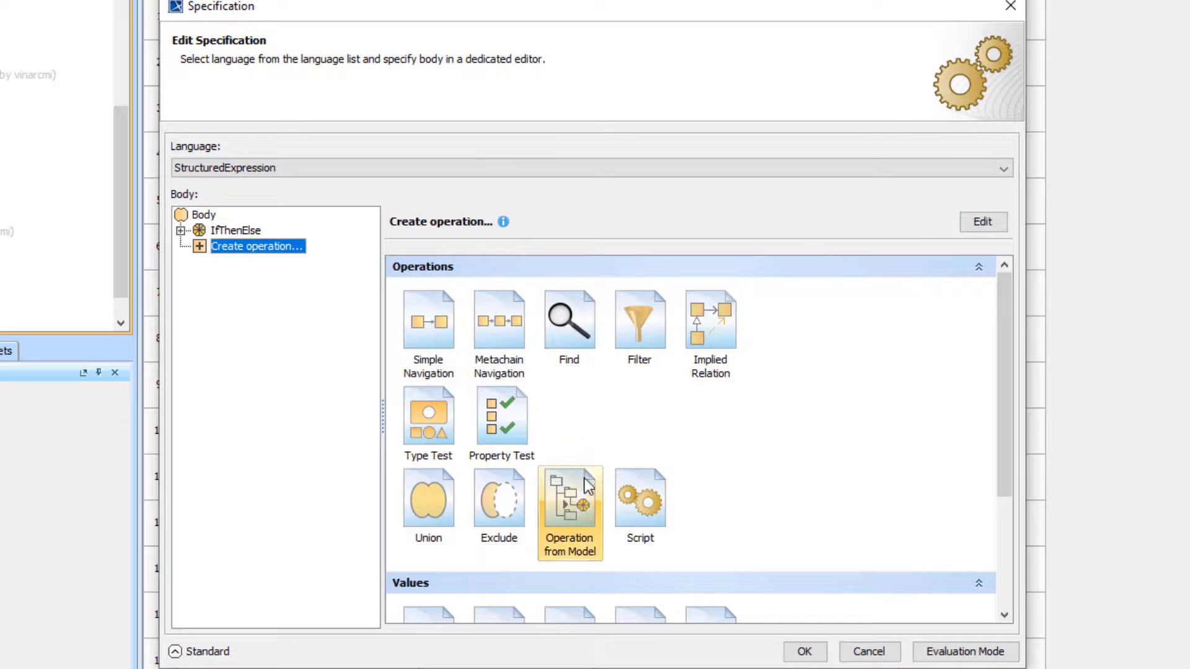
left_click(569, 501)
type("ifthen")
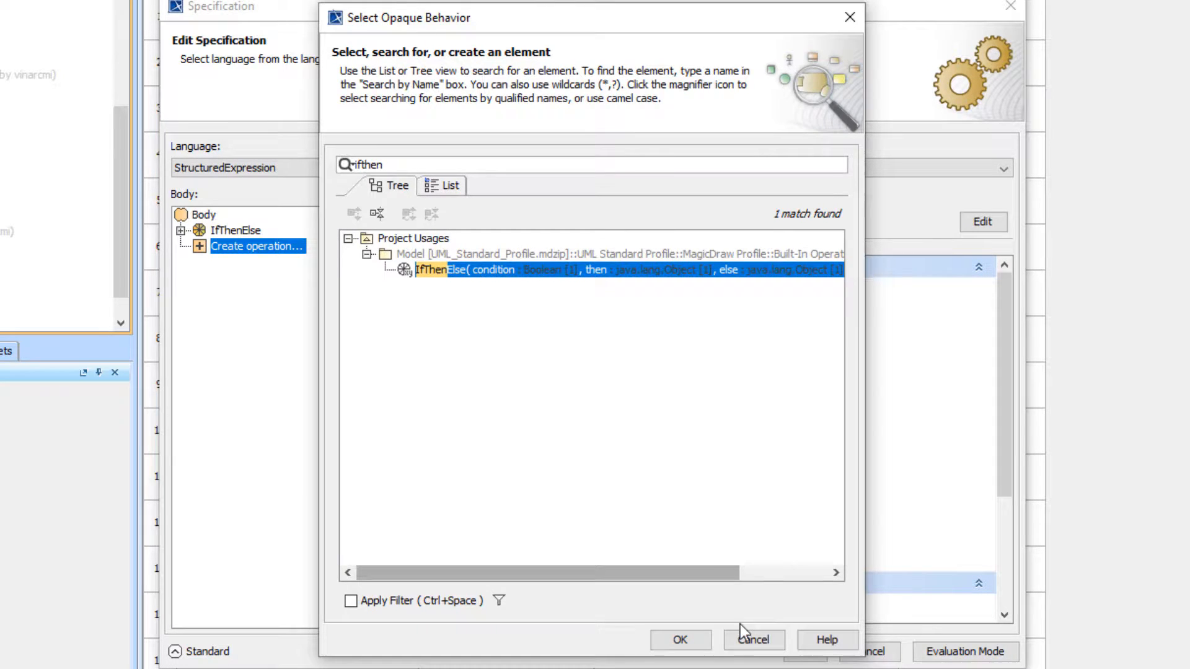
left_click(679, 639)
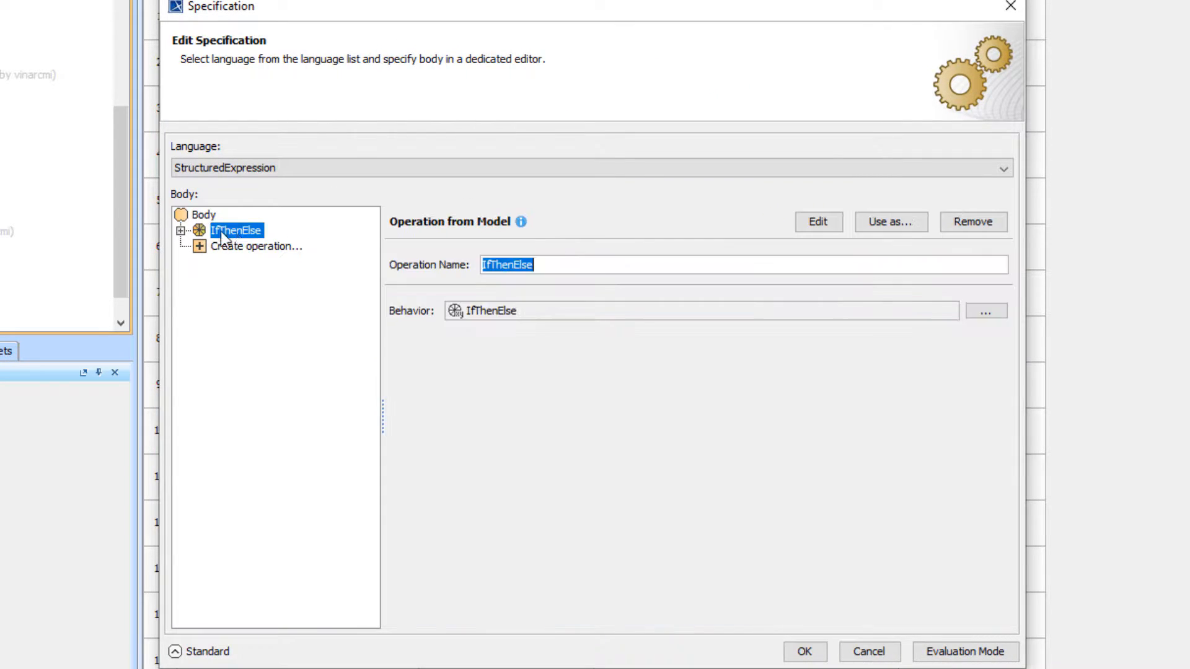
Inspect the IfThenElse condition: IsEmpty over a Simple Navigation input
left_click(191, 231)
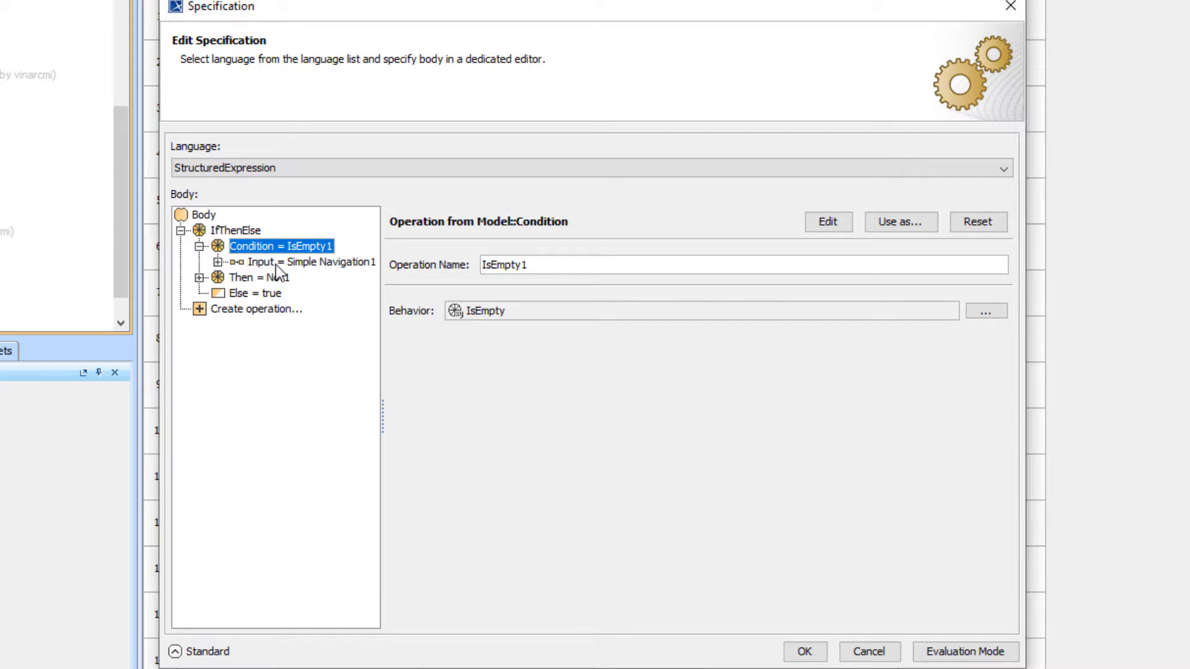
left_click(311, 261)
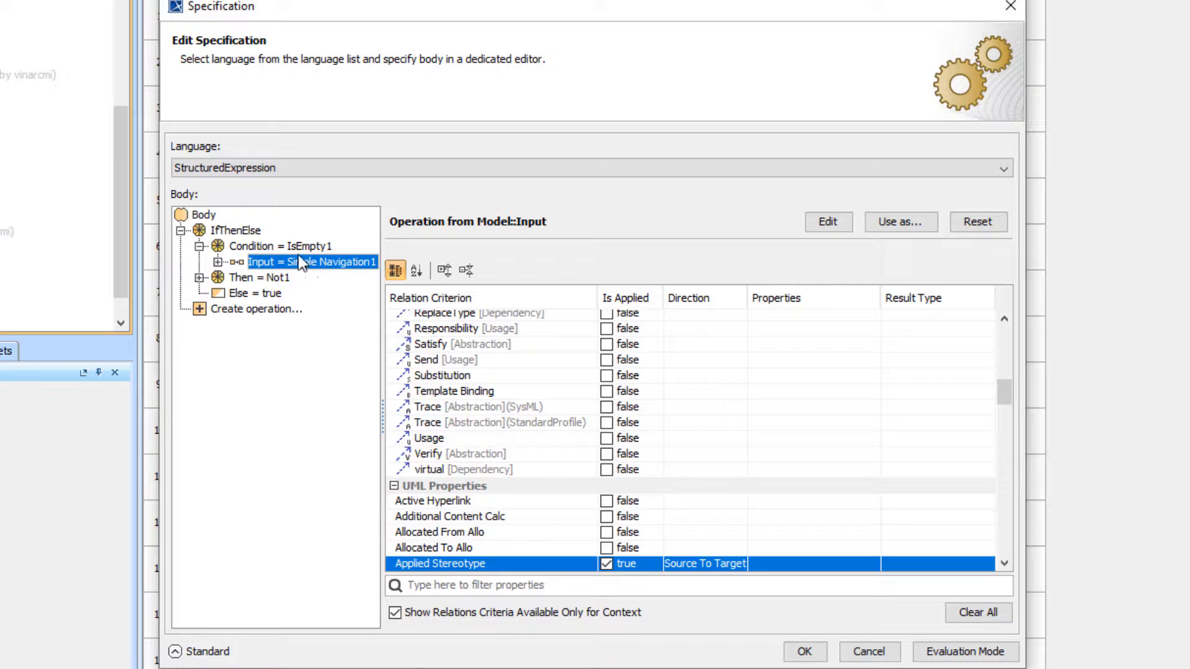
left_click(279, 245)
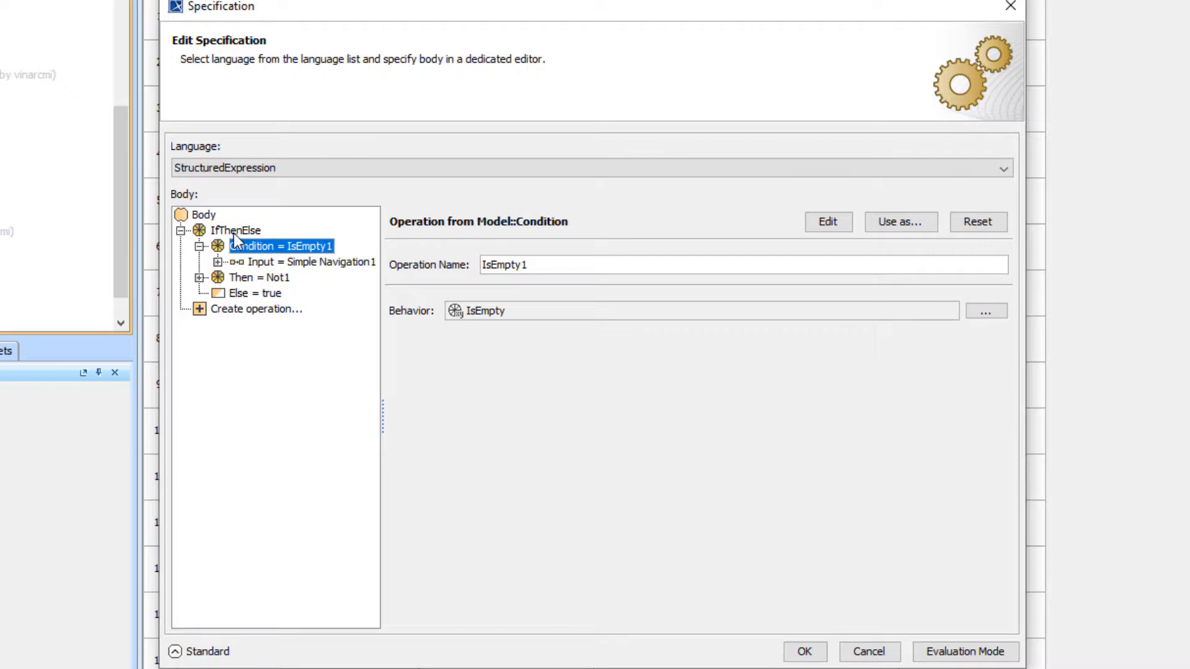
left_click(240, 231)
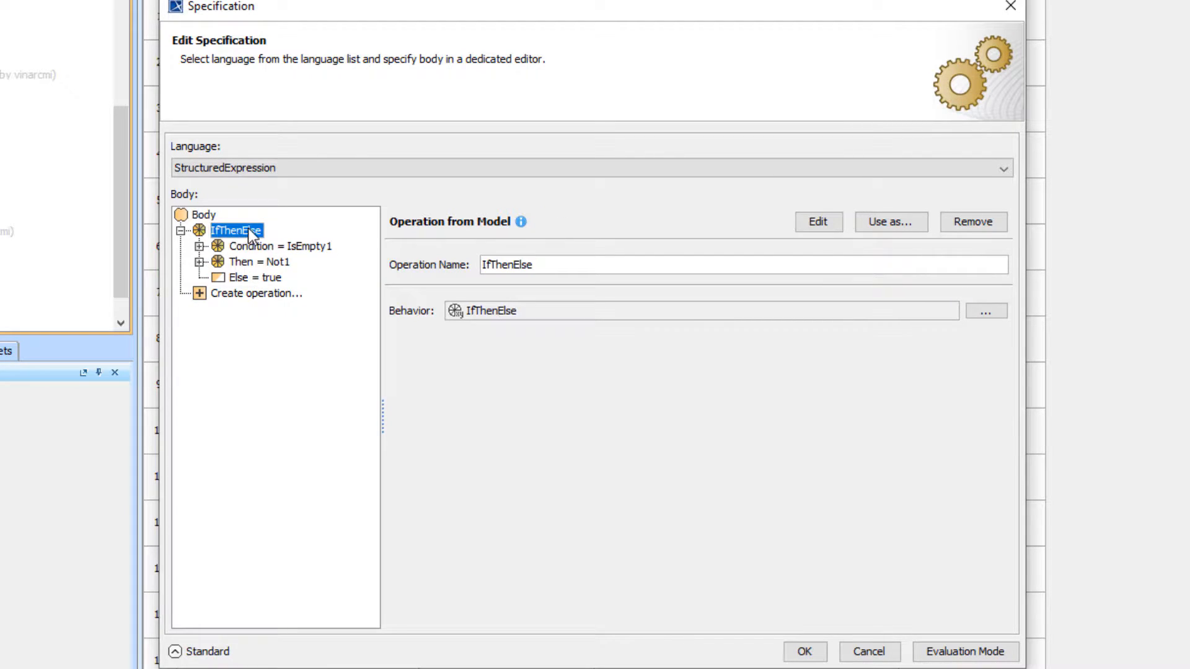
Inspect the Then branch's Not/IsEmpty on UseCase Documentation metachain, then return to the validation table
left_click(256, 262)
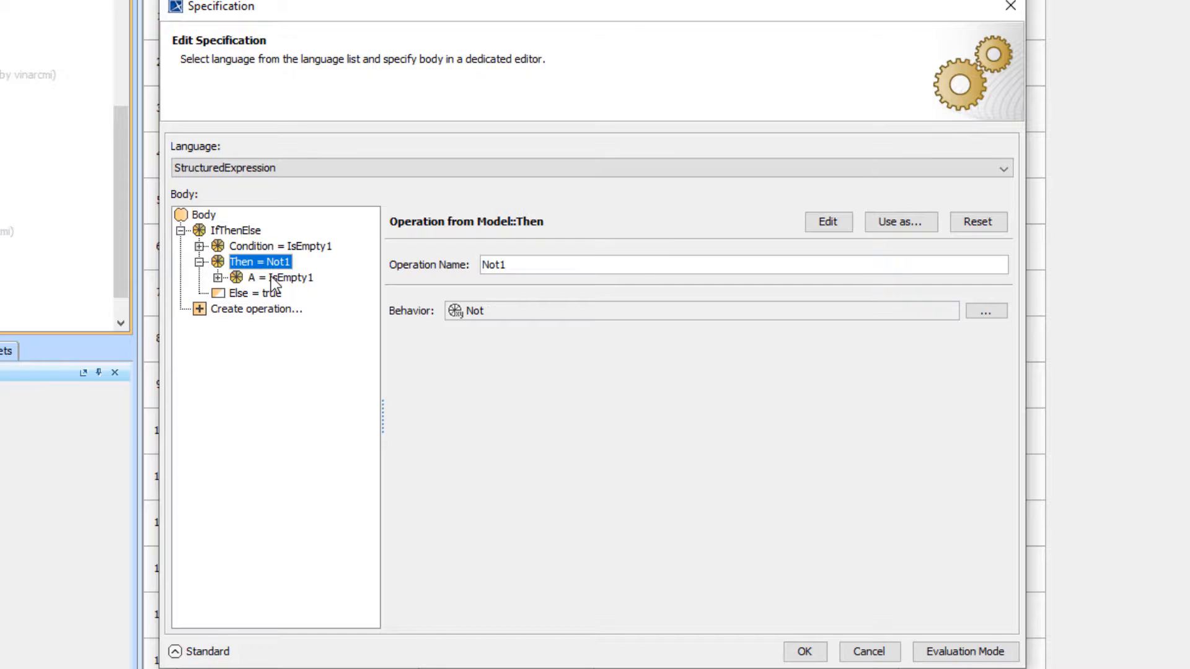
left_click(282, 276)
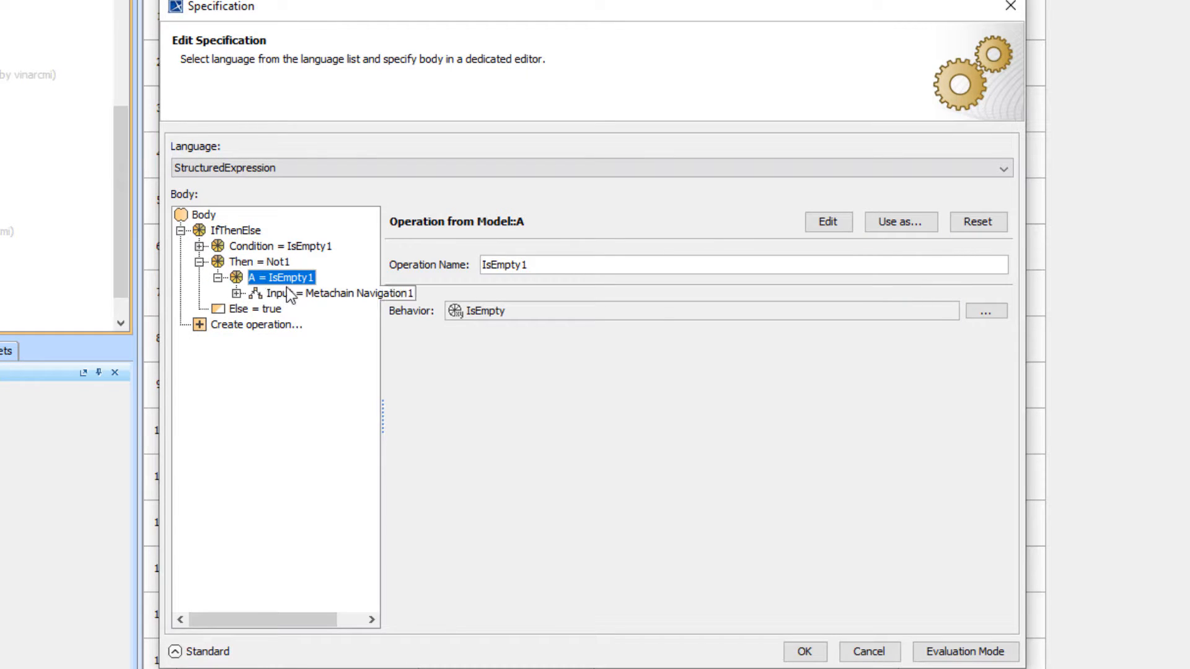
left_click(326, 293)
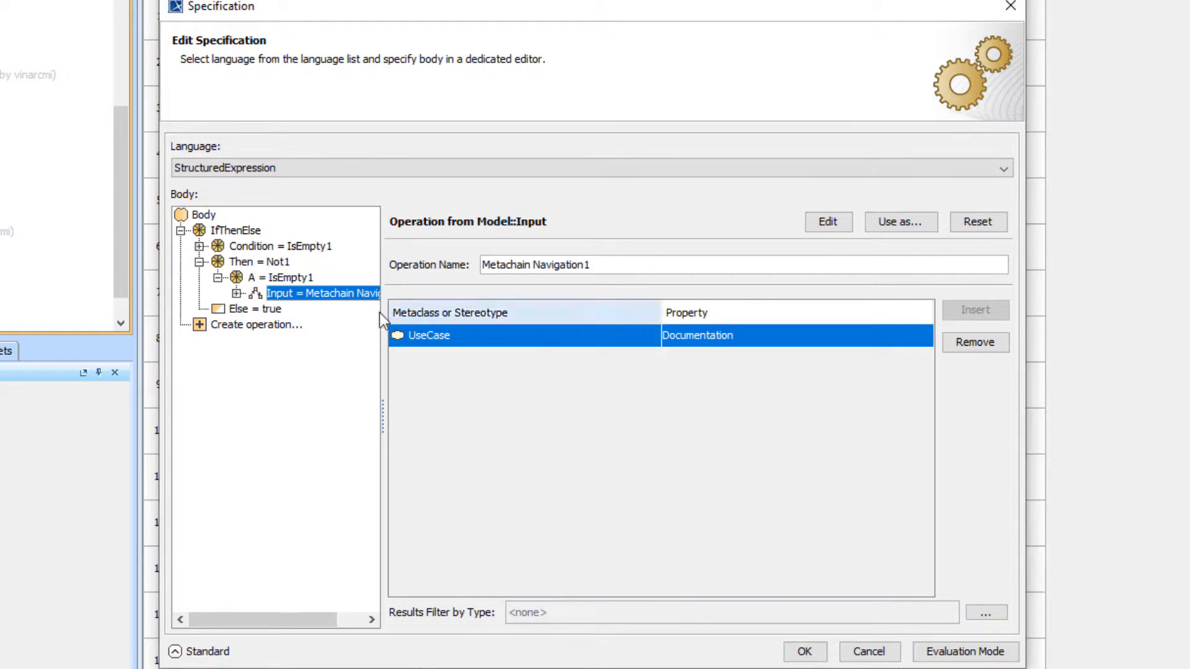
left_click(282, 276)
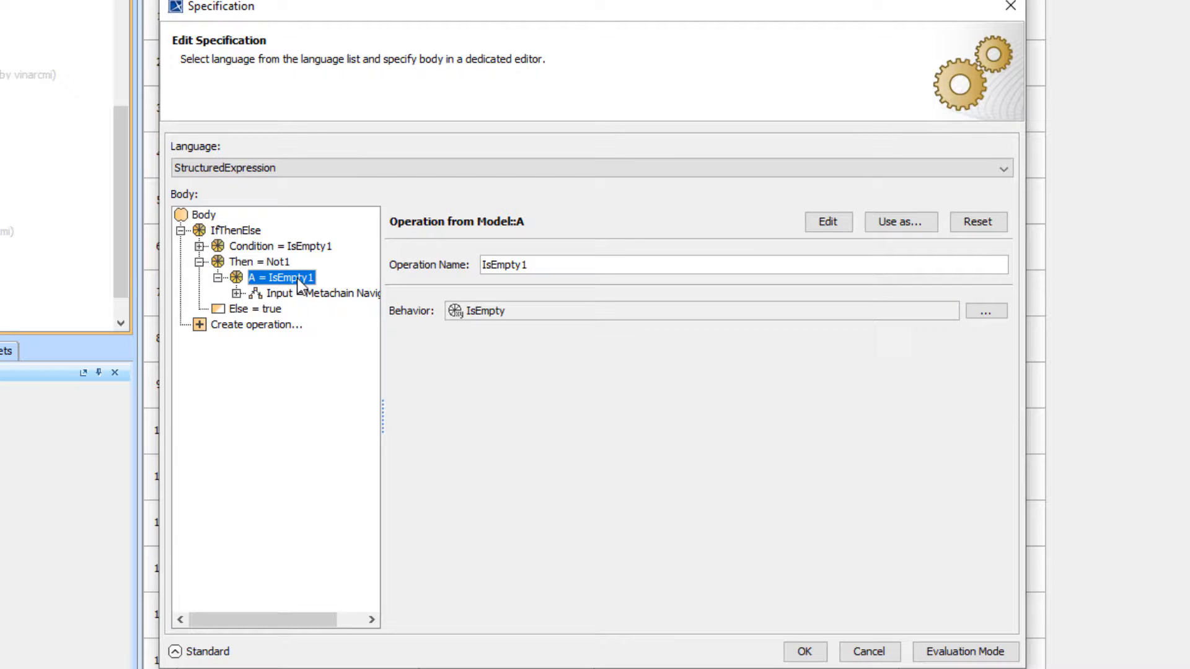
left_click(261, 262)
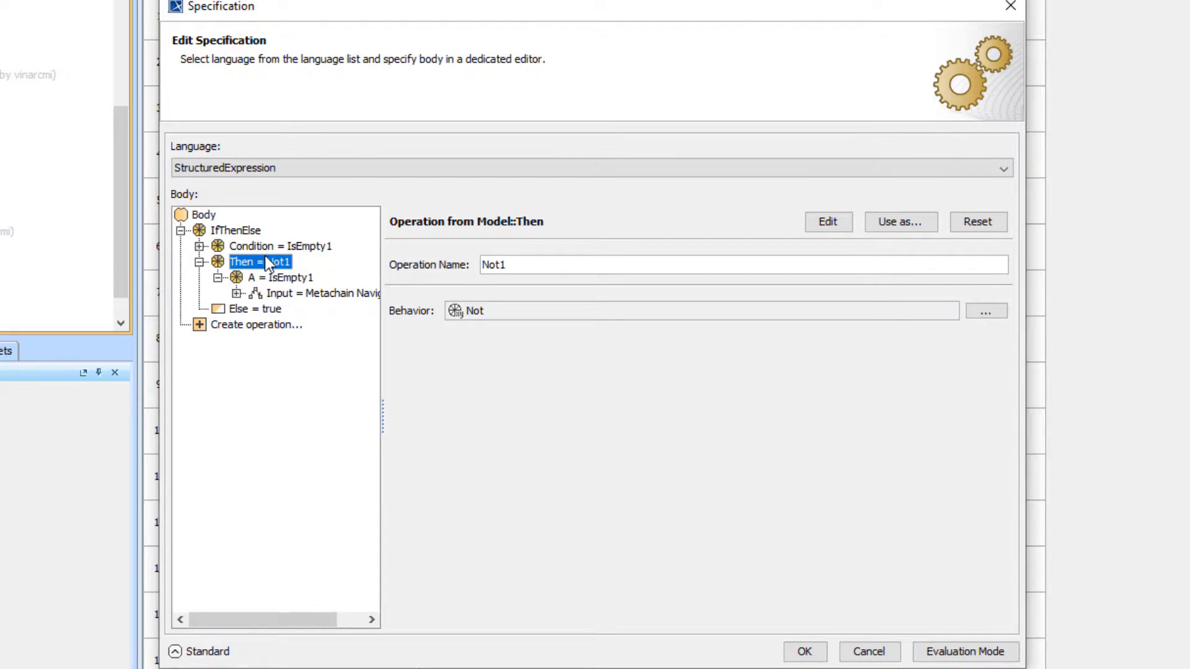
mouse_move(271, 273)
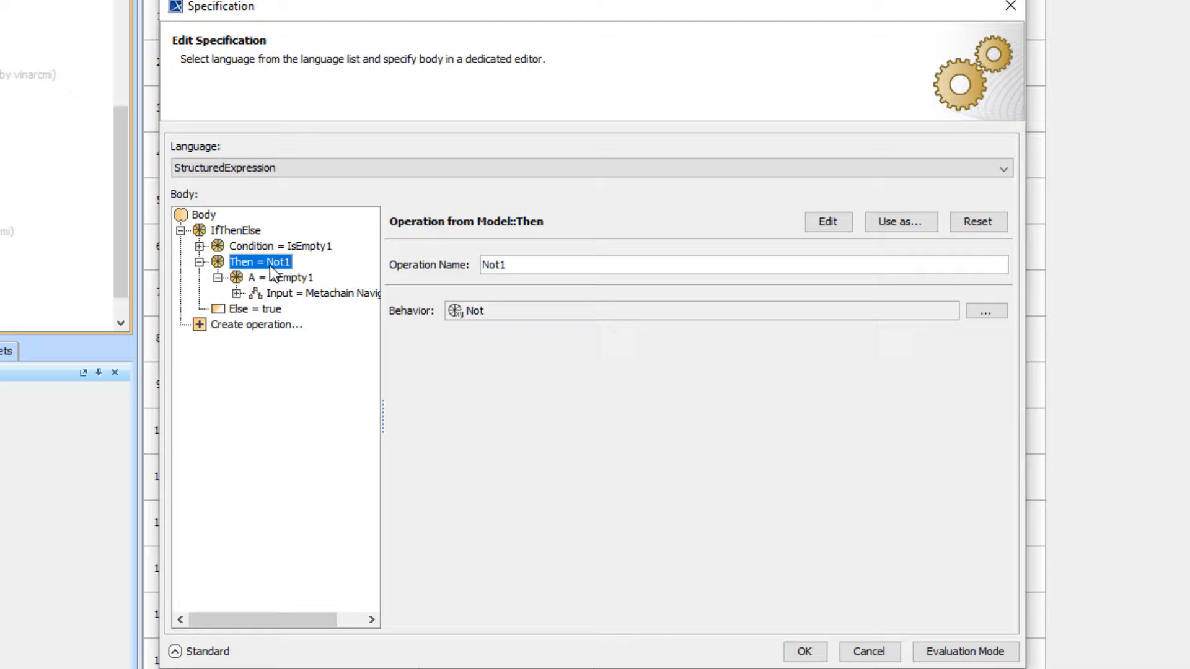
left_click(258, 309)
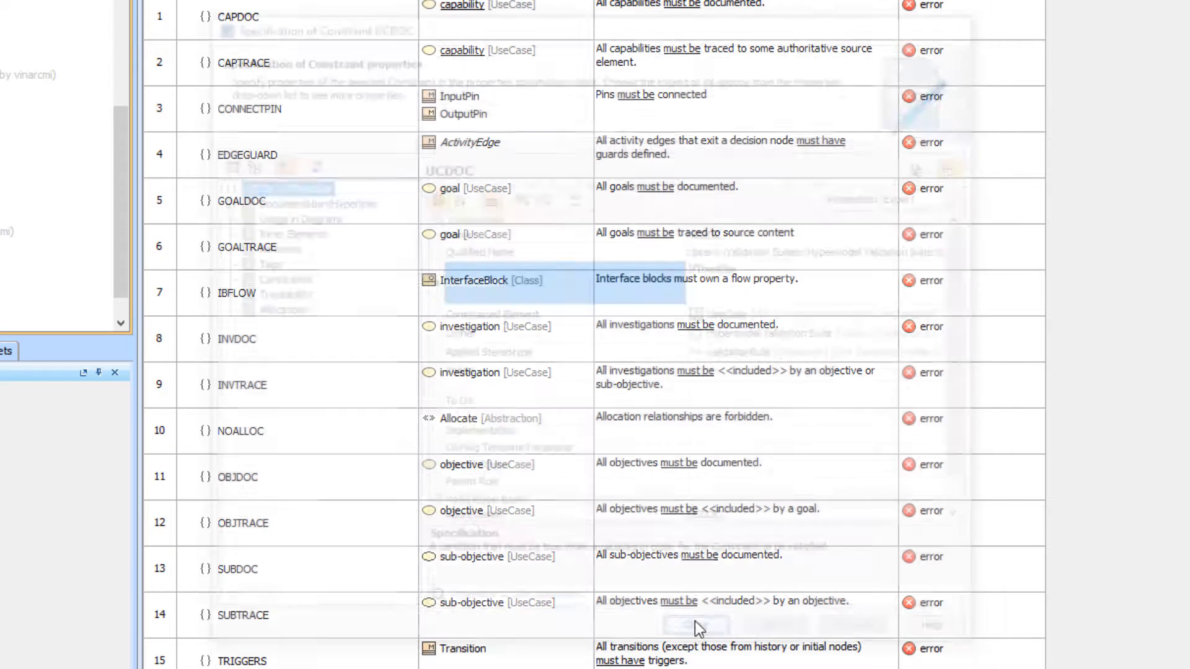
mouse_move(467, 272)
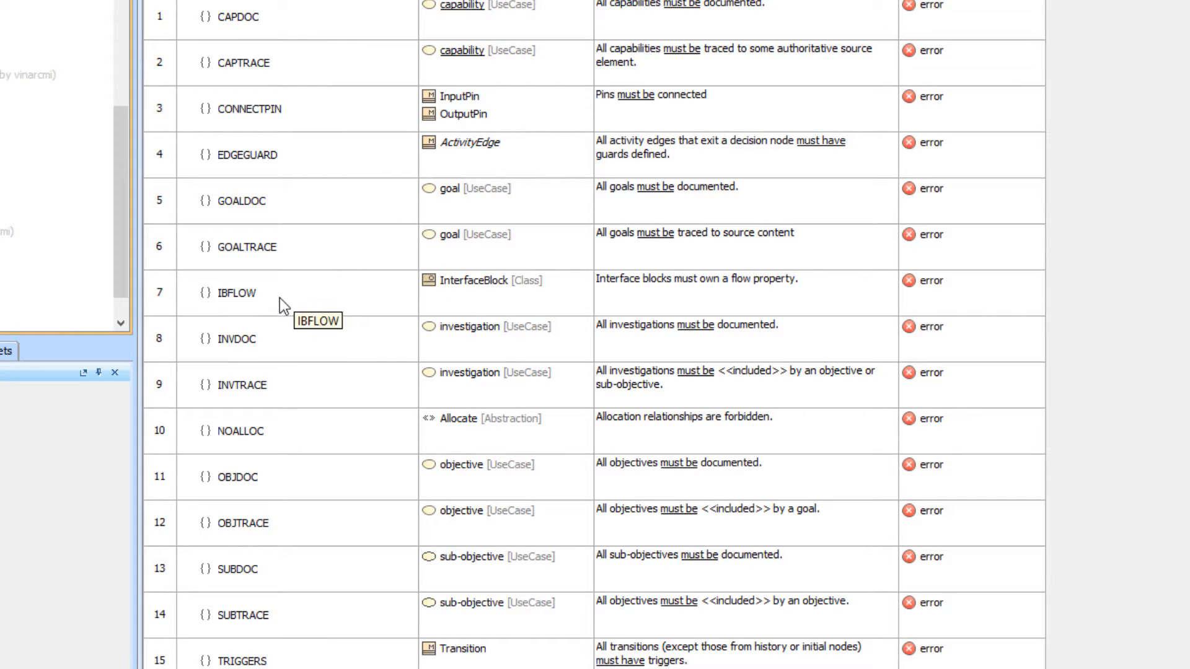
Review IBFLOW's Not1 > IsEmpty1 expression navigating InterfaceBlock members filtered to Flow Property
left_click(236, 292)
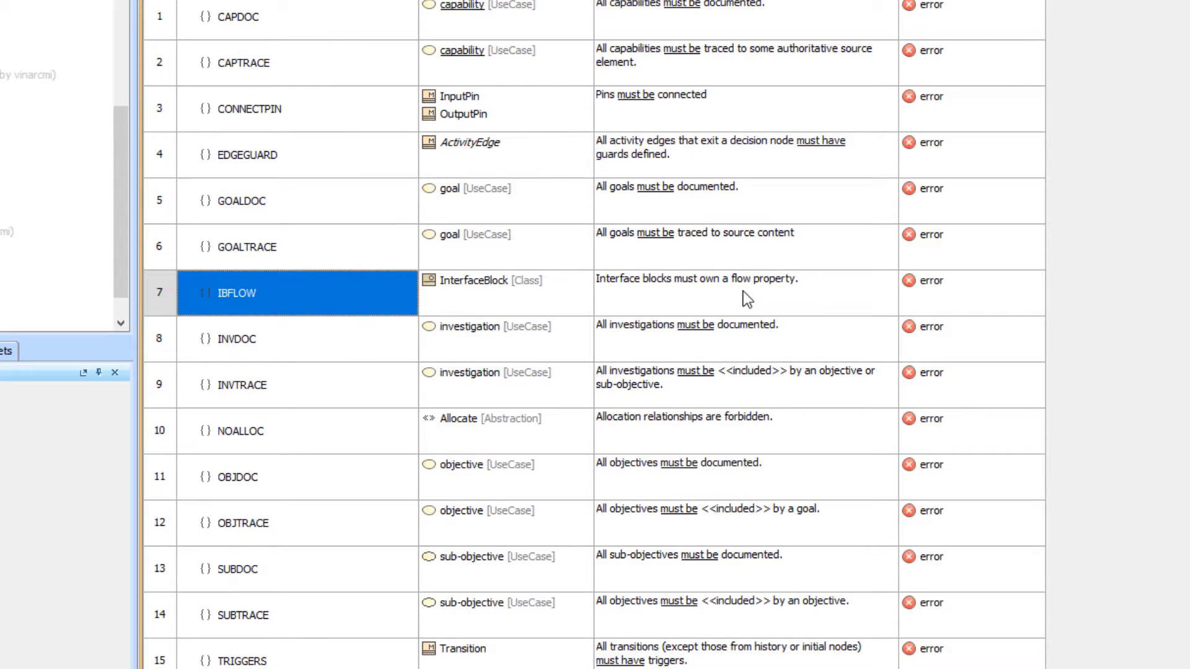
mouse_move(657, 300)
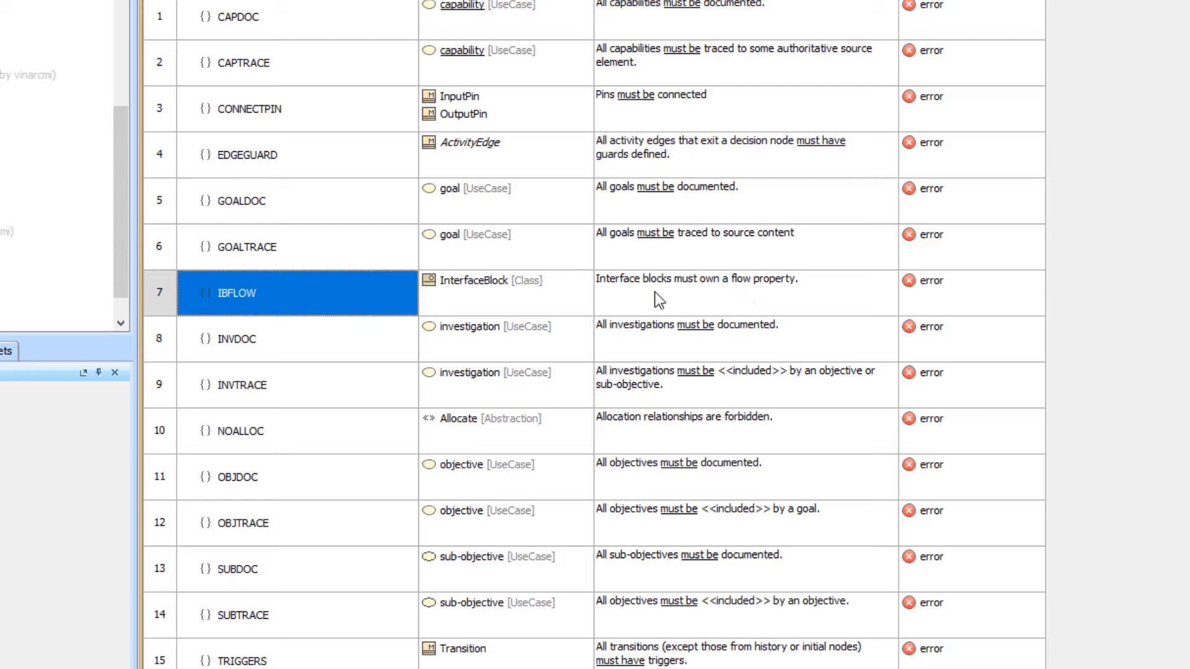
double_click(236, 292)
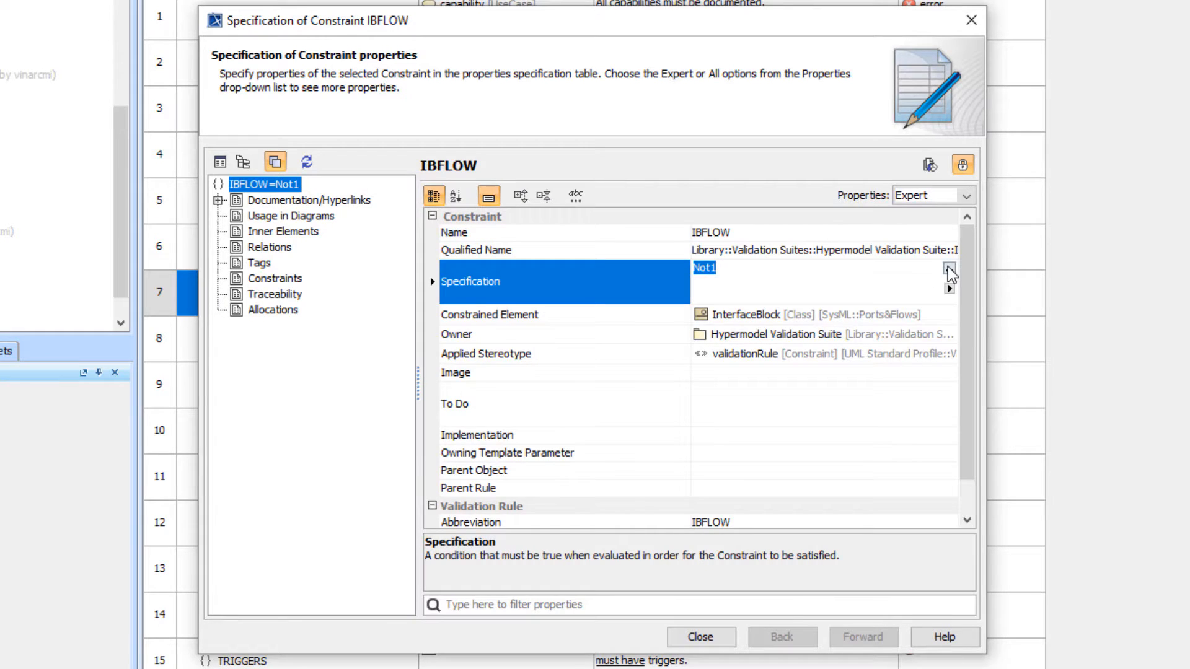
left_click(948, 271)
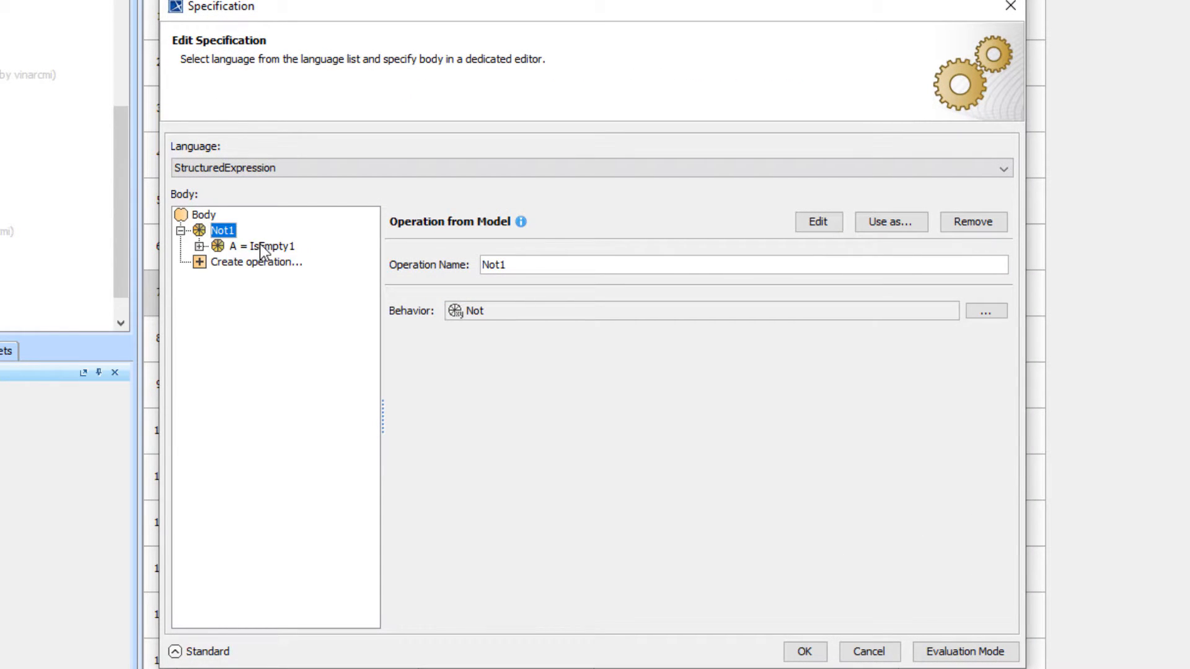
left_click(261, 245)
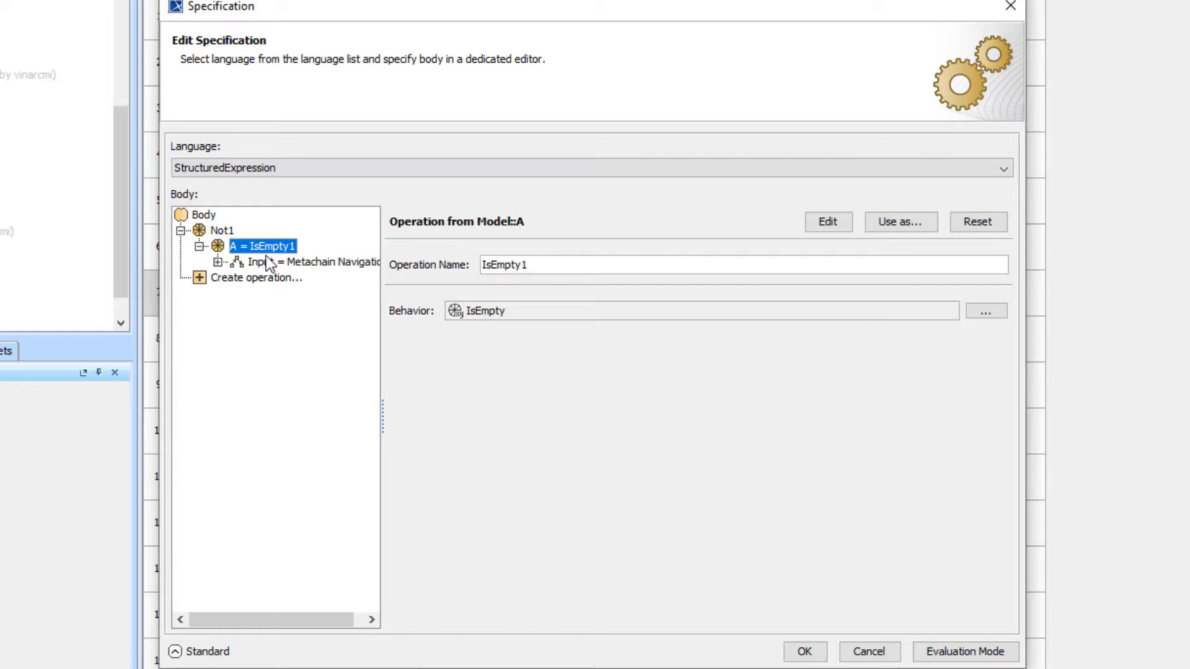
left_click(319, 262)
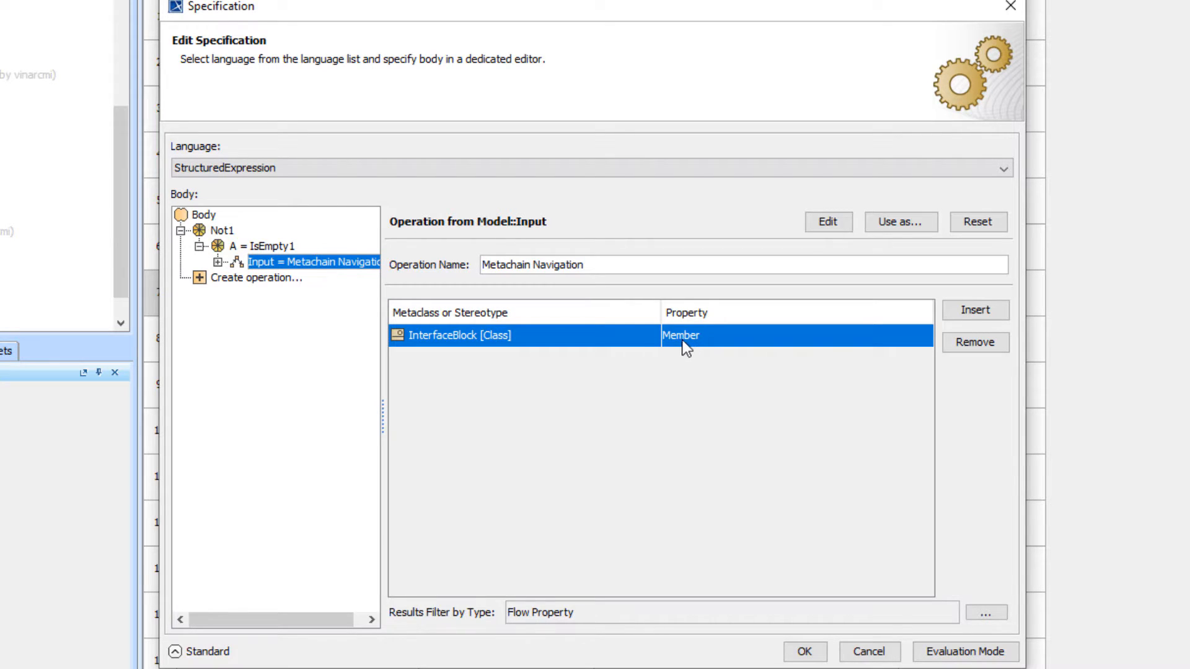
mouse_move(701, 346)
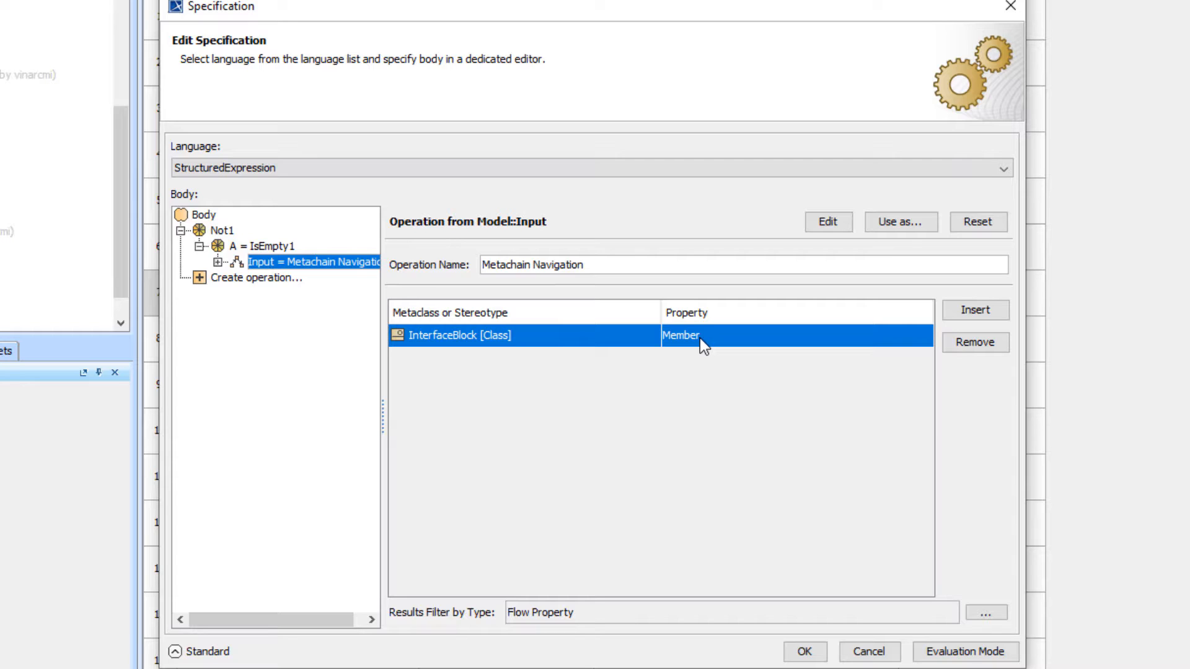
mouse_move(528, 613)
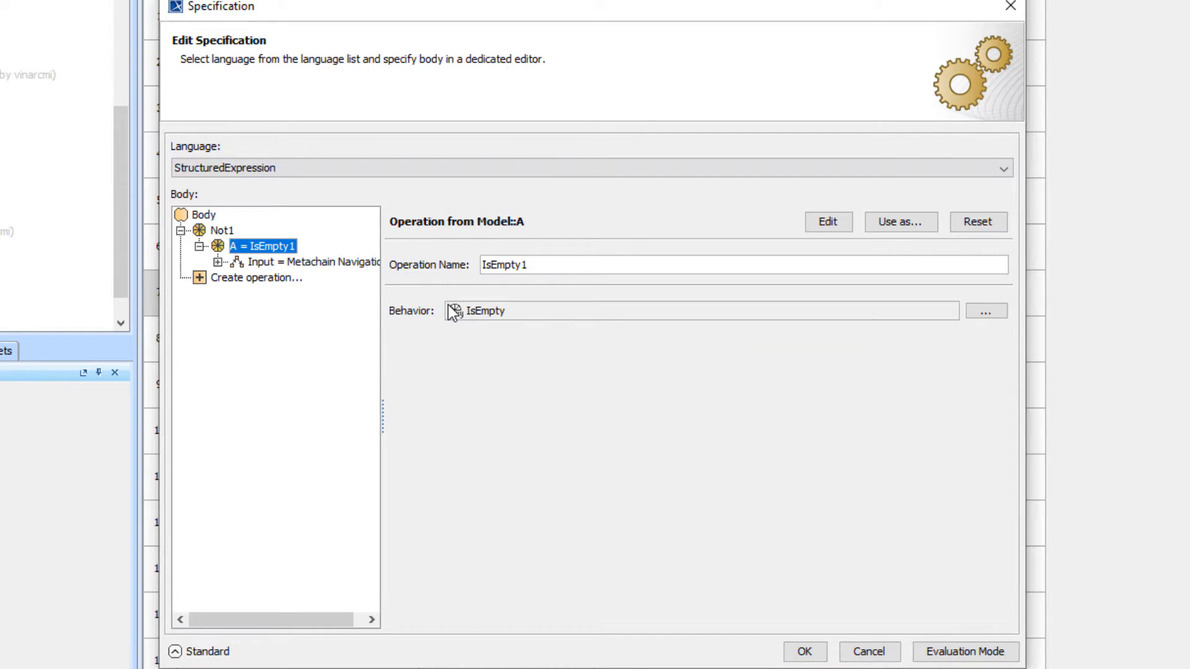
mouse_move(478, 311)
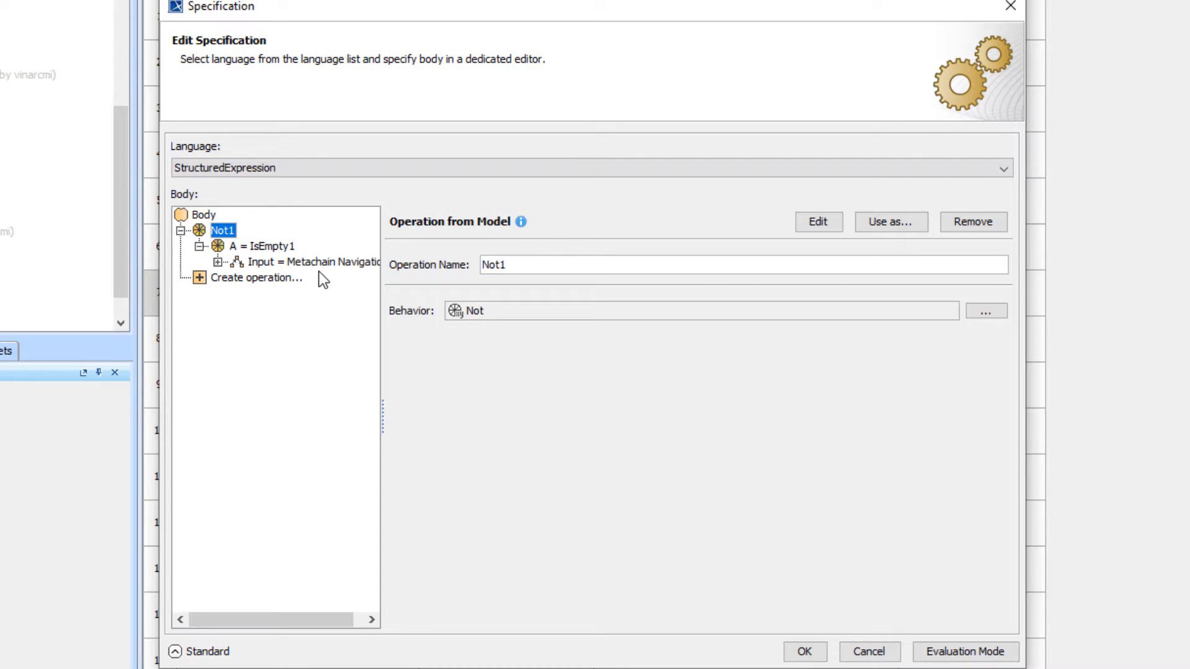
mouse_move(851, 528)
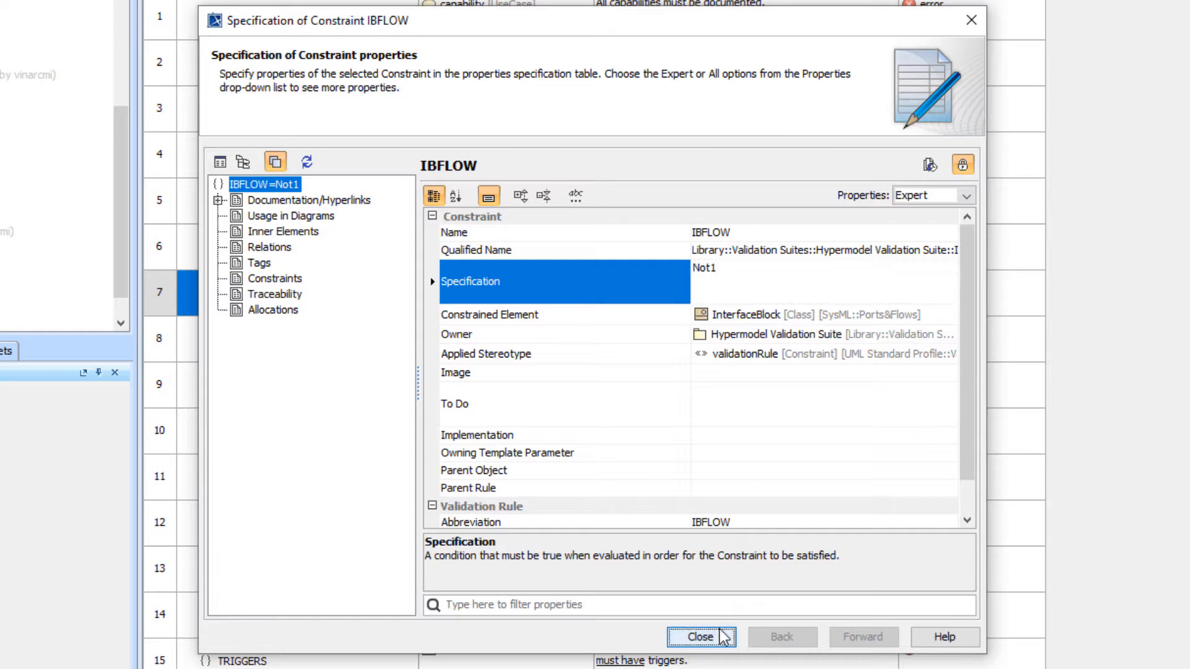
Leave IBFLOW and show the TRIGGERS rule's properties from the constraints table
left_click(699, 637)
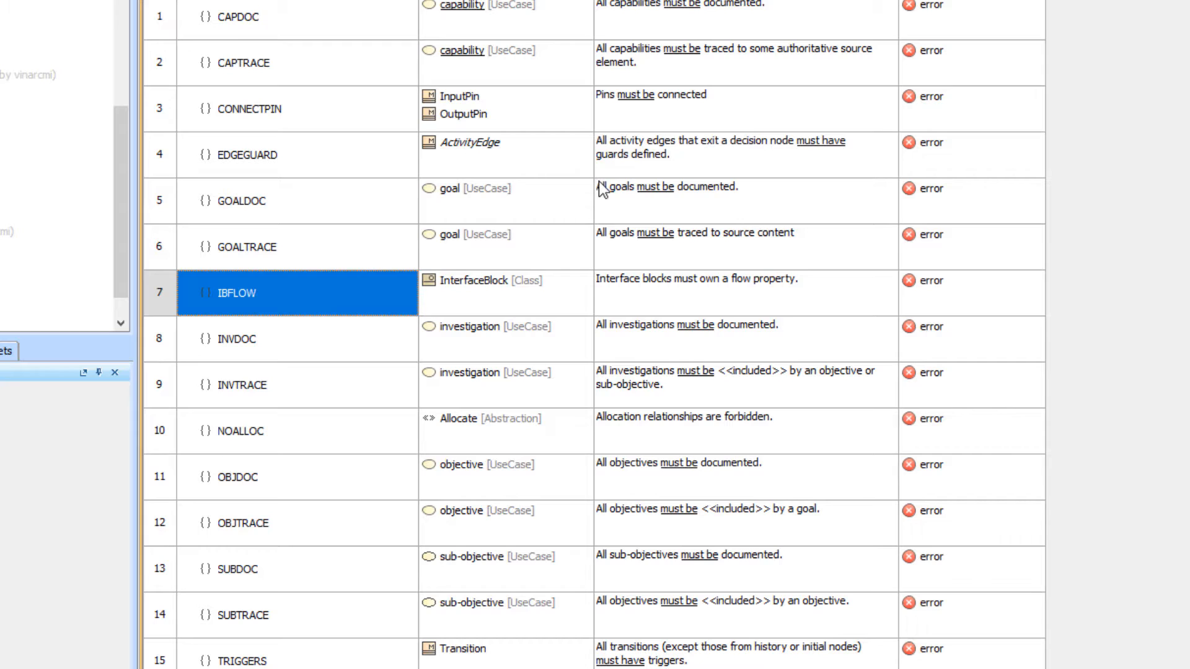
mouse_move(273, 120)
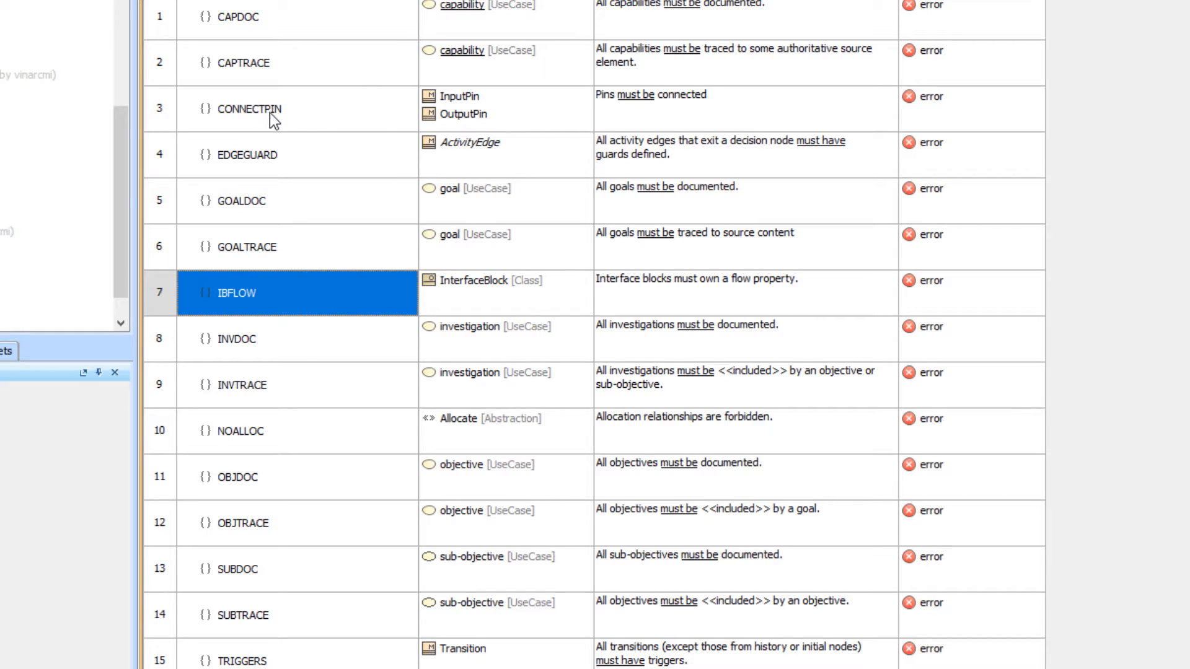
left_click(251, 109)
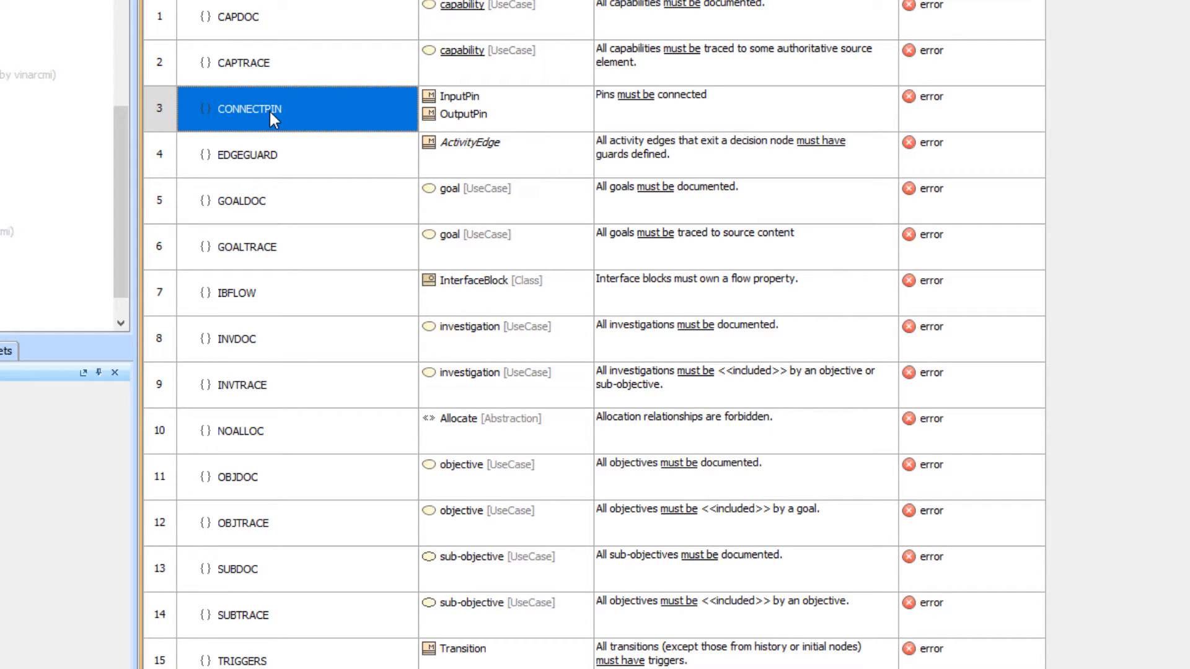
mouse_move(322, 360)
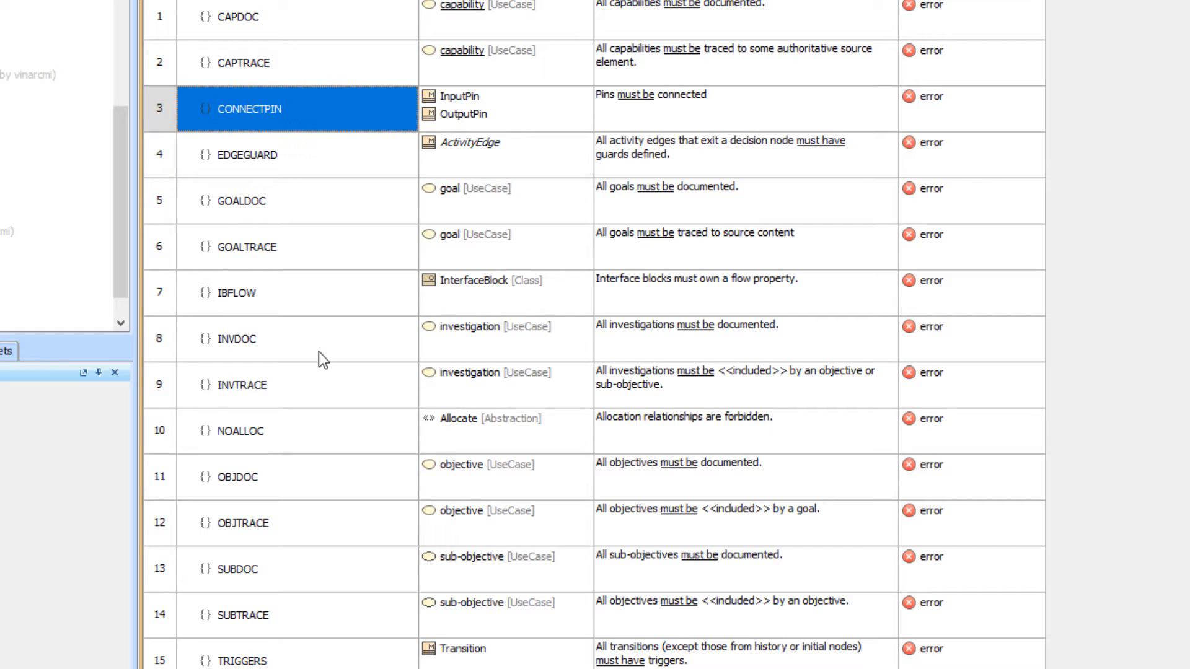
scroll("down", 3)
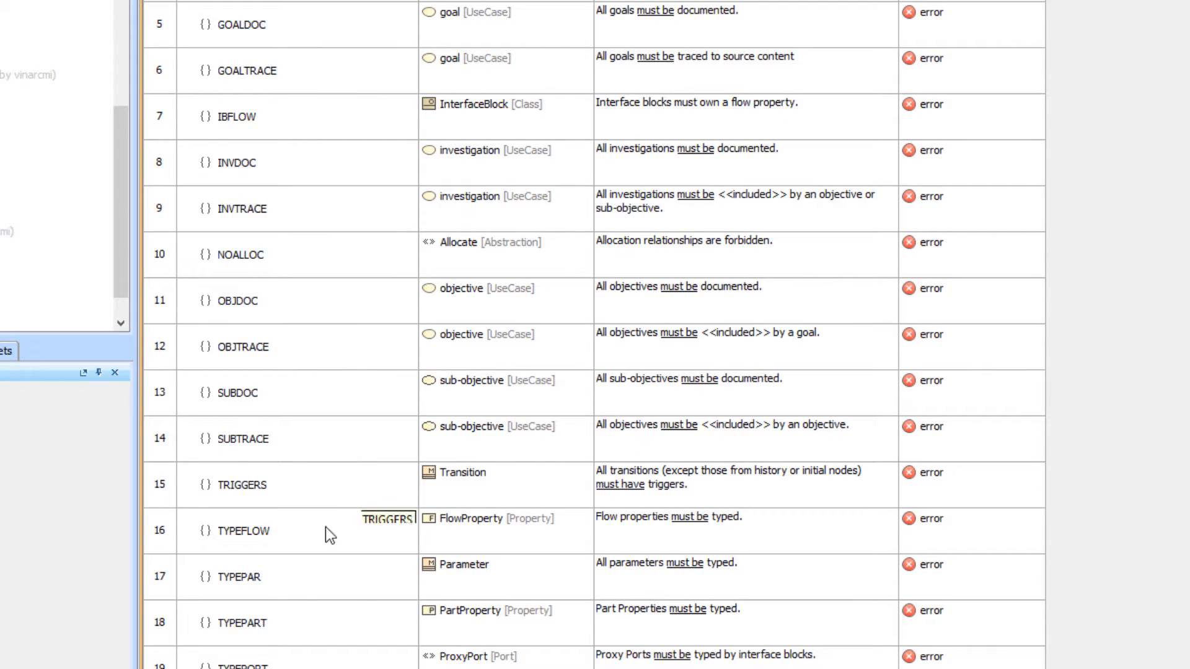
right_click(243, 484)
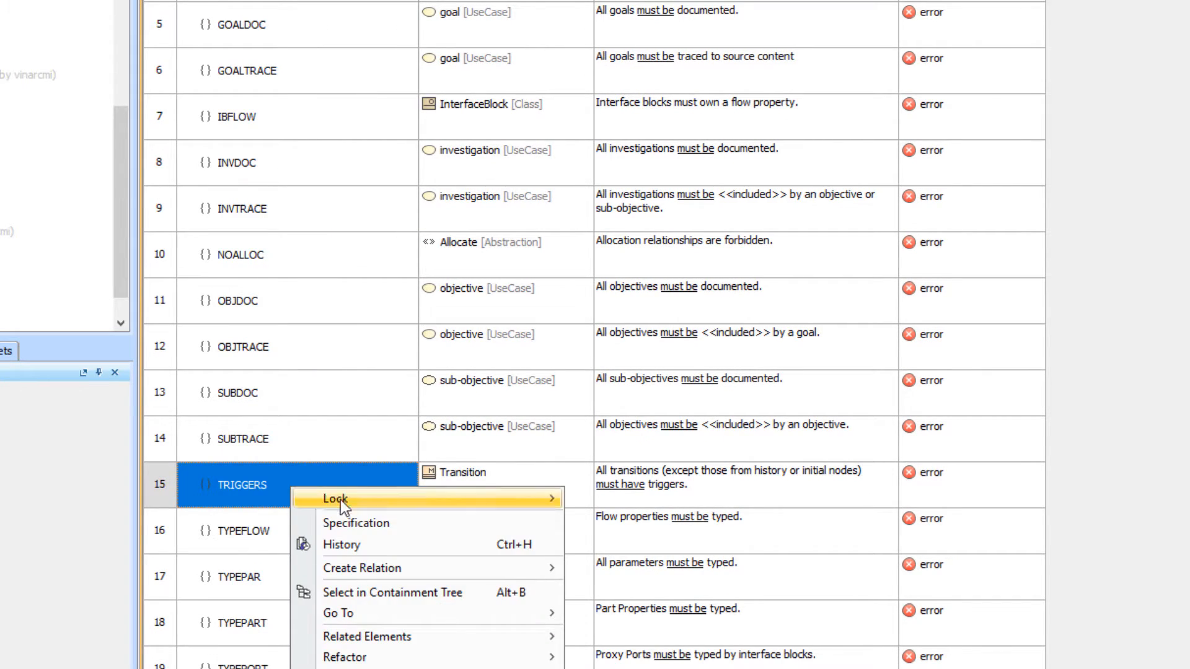
left_click(356, 523)
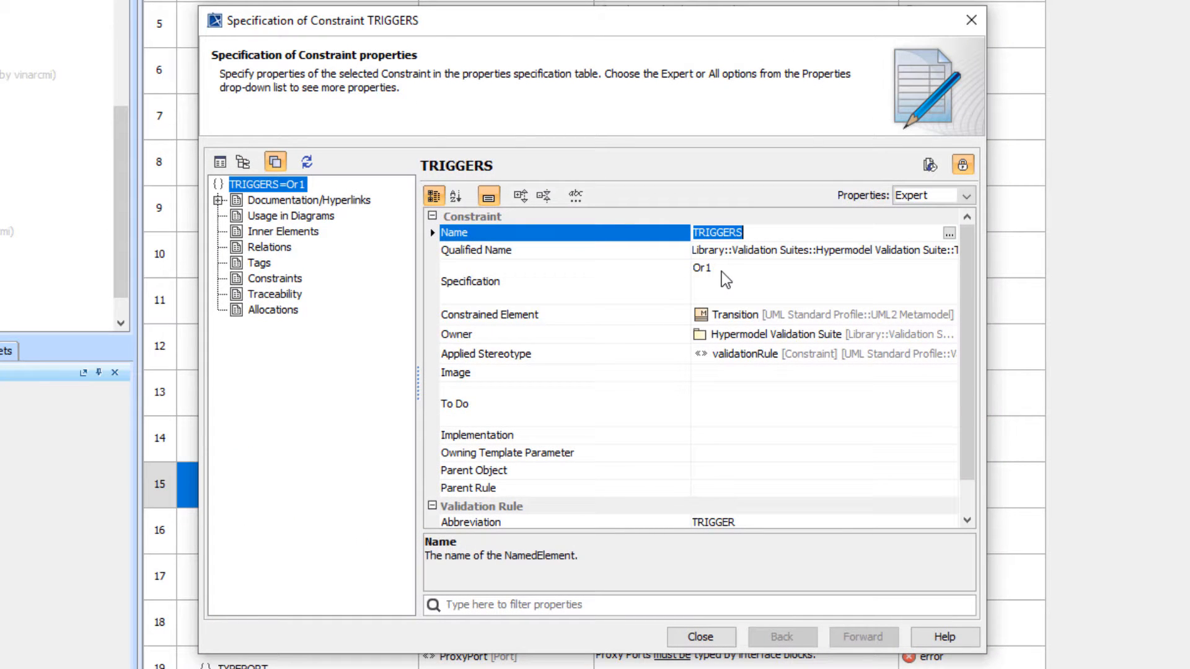
scroll("down", 3)
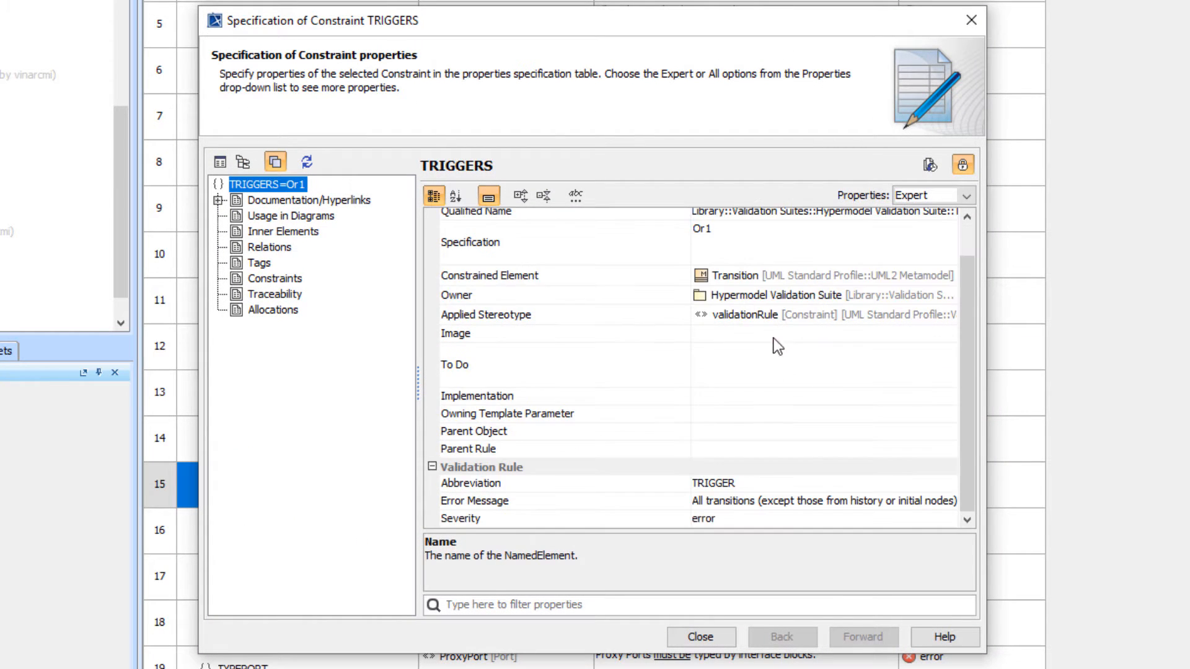
mouse_move(792, 509)
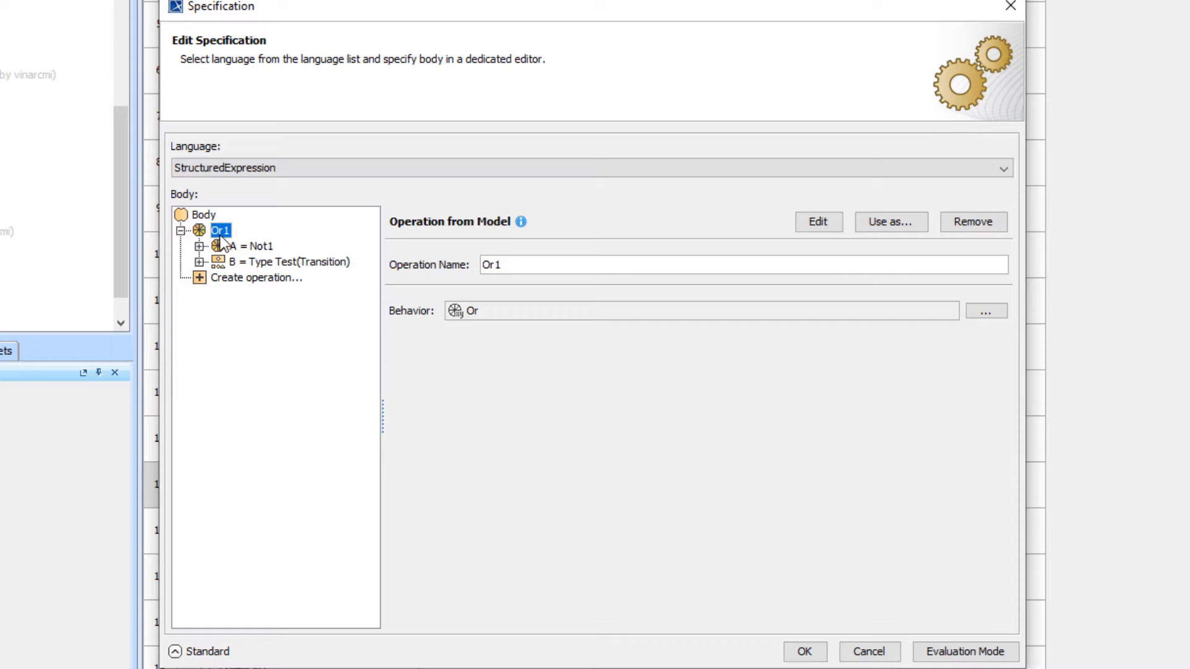
Inspect Or1's Not1 trigger navigation and the Type Test's Union1 over ConnectionPointReference and Pseudostate outgoing
left_click(250, 245)
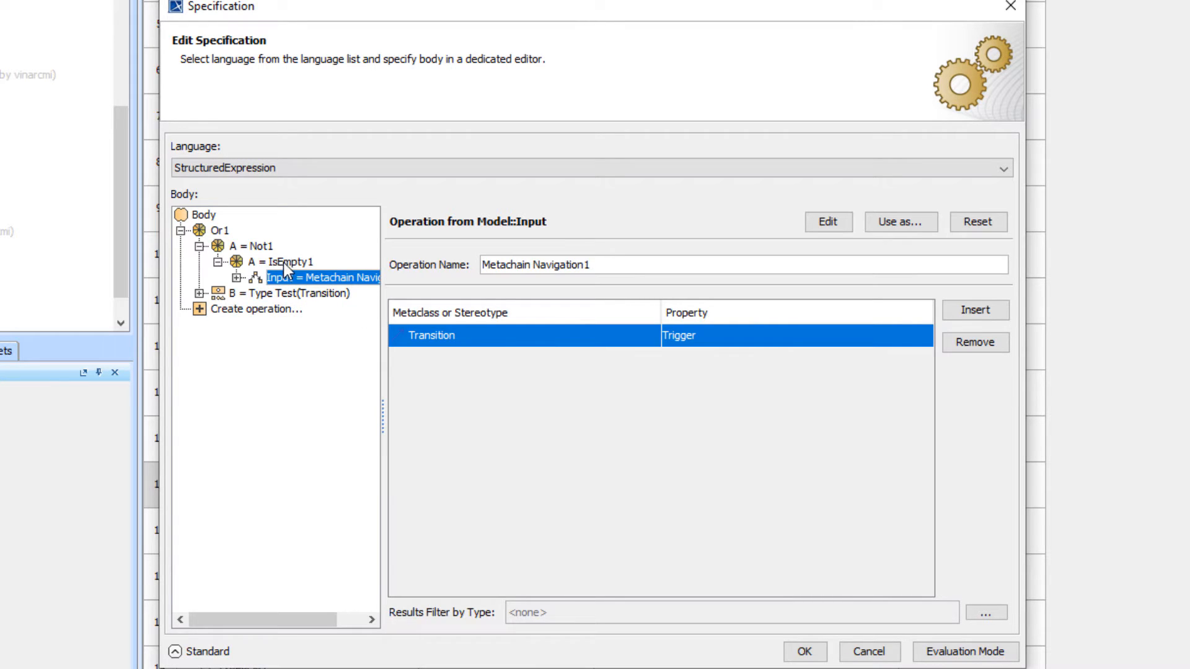
left_click(254, 245)
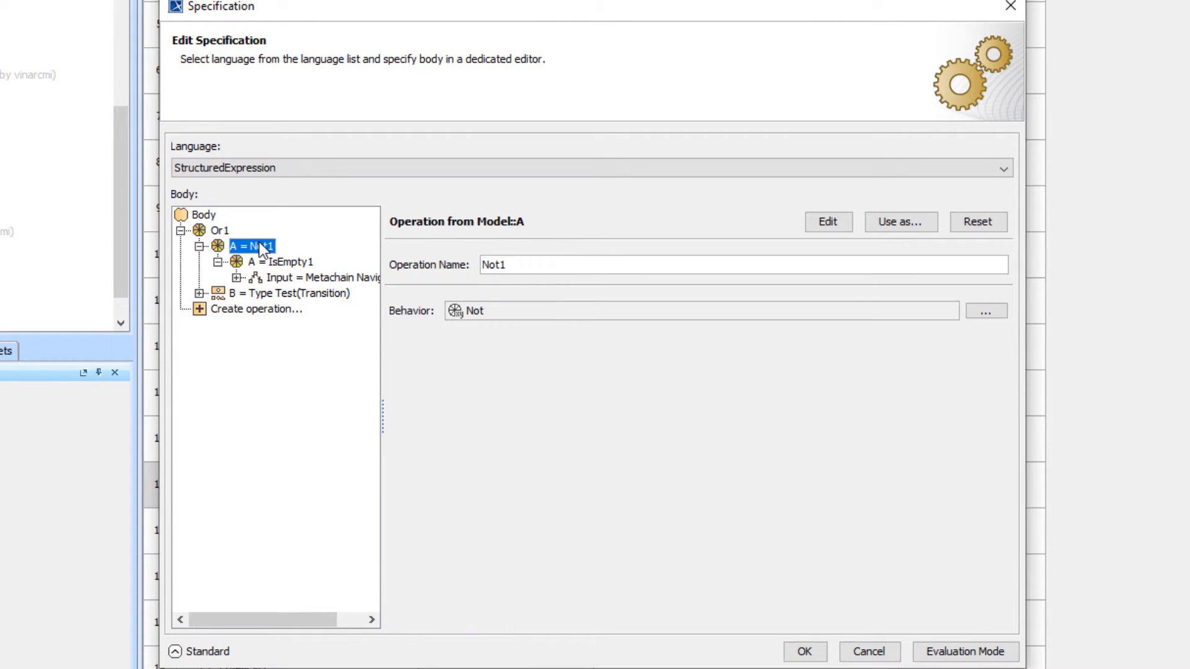
left_click(217, 246)
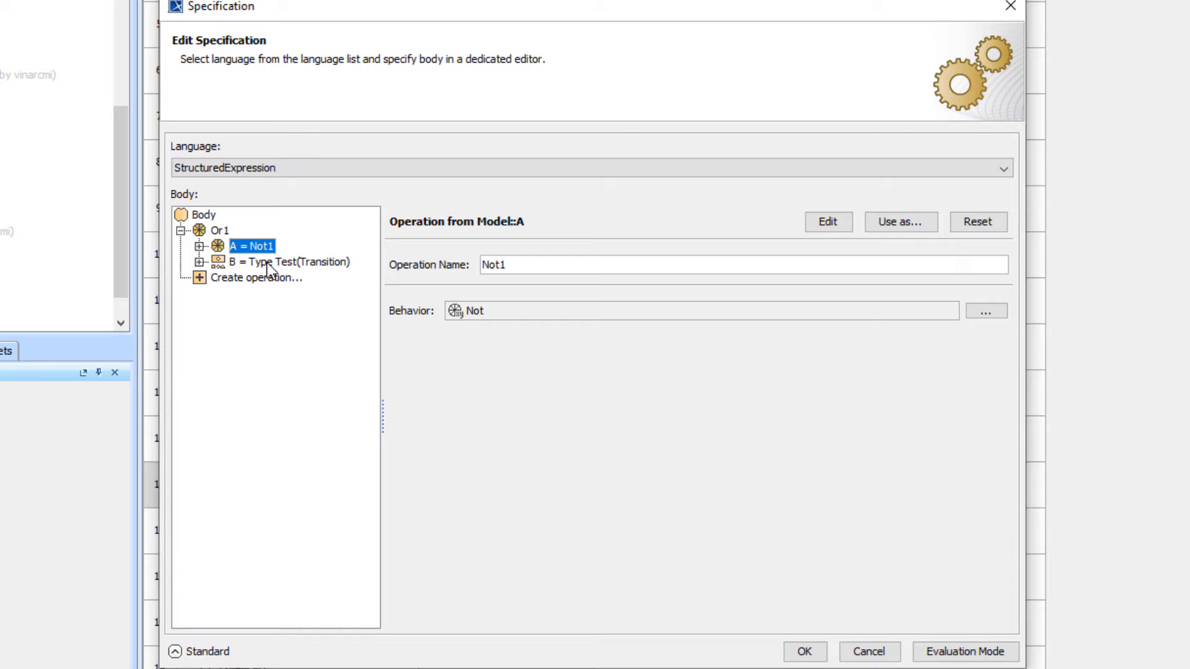
left_click(288, 262)
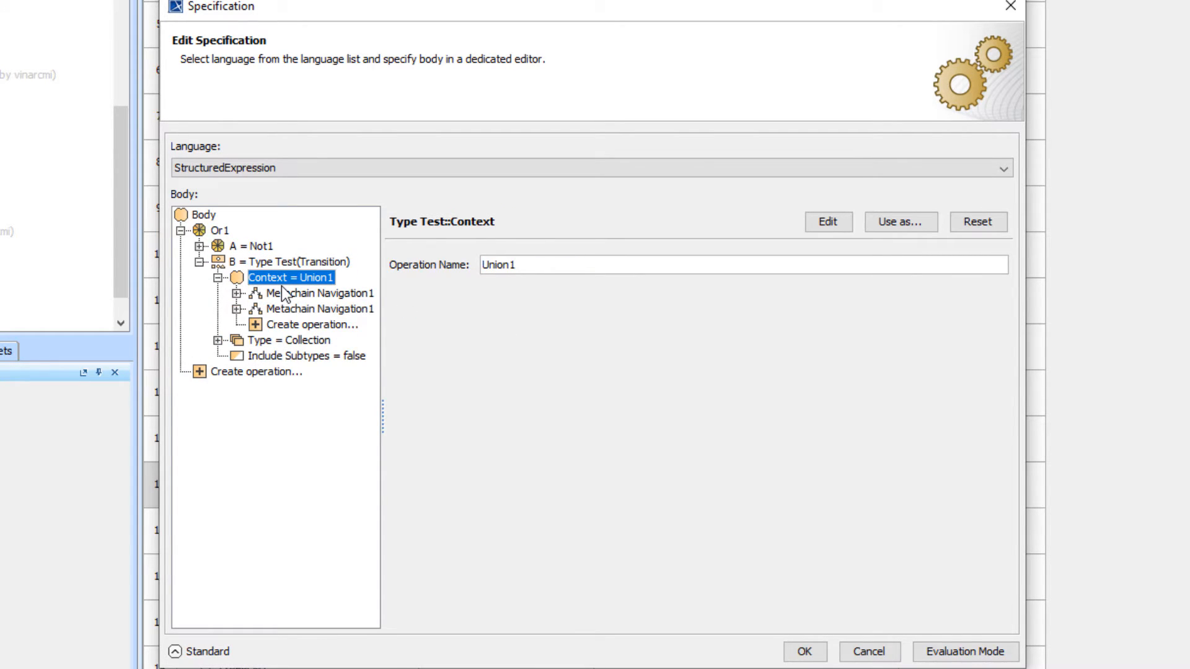
left_click(315, 293)
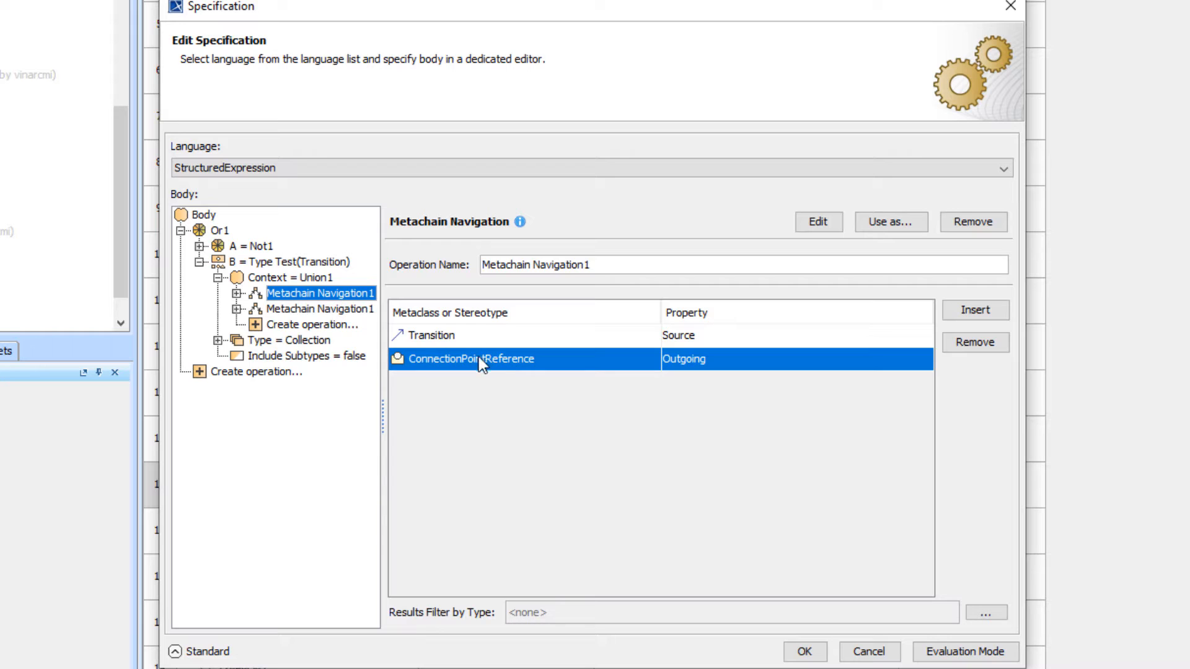
left_click(319, 309)
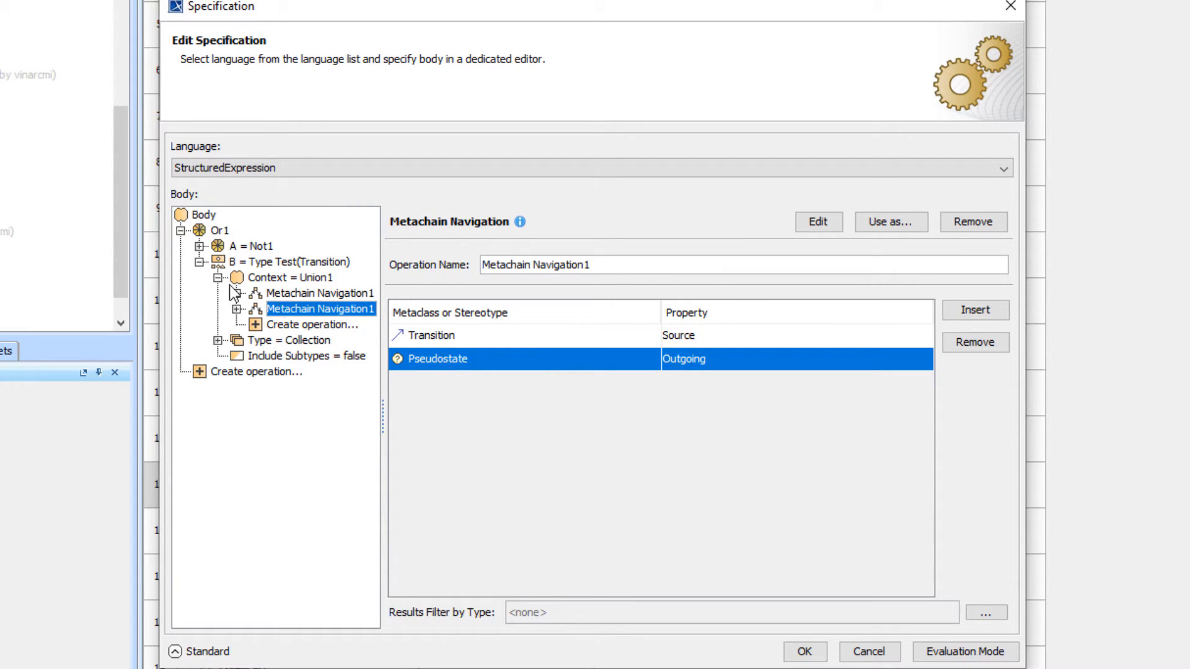
Revisit the Type Test and Not1 operands, then return to the validation rules table
left_click(296, 262)
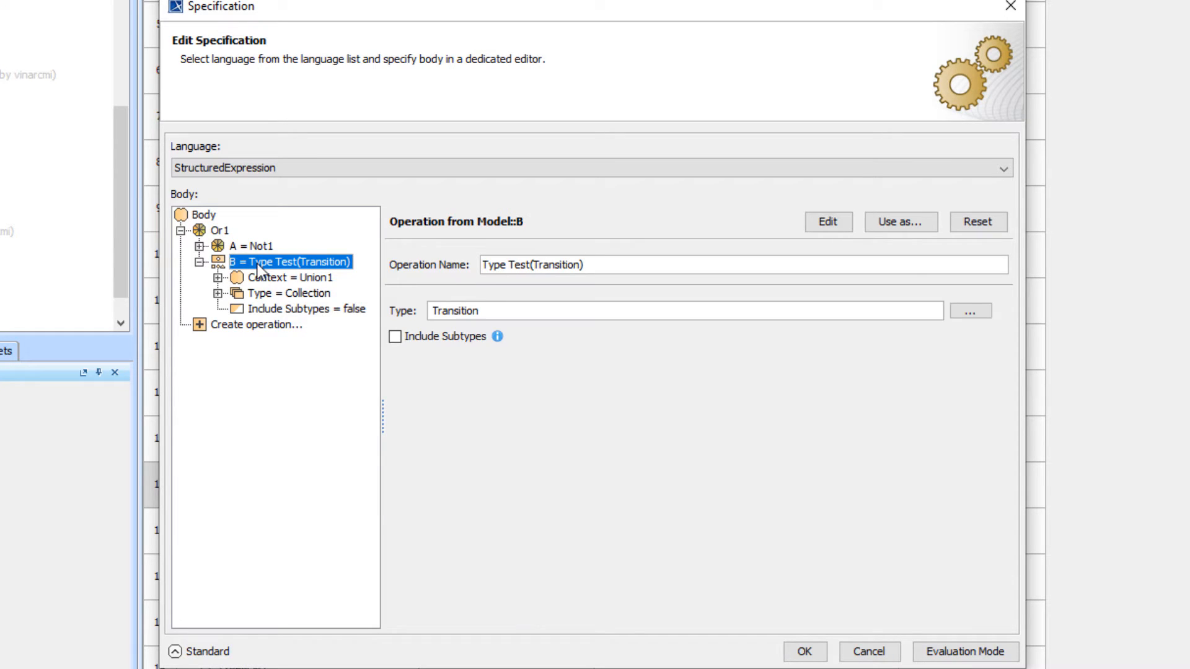
left_click(253, 244)
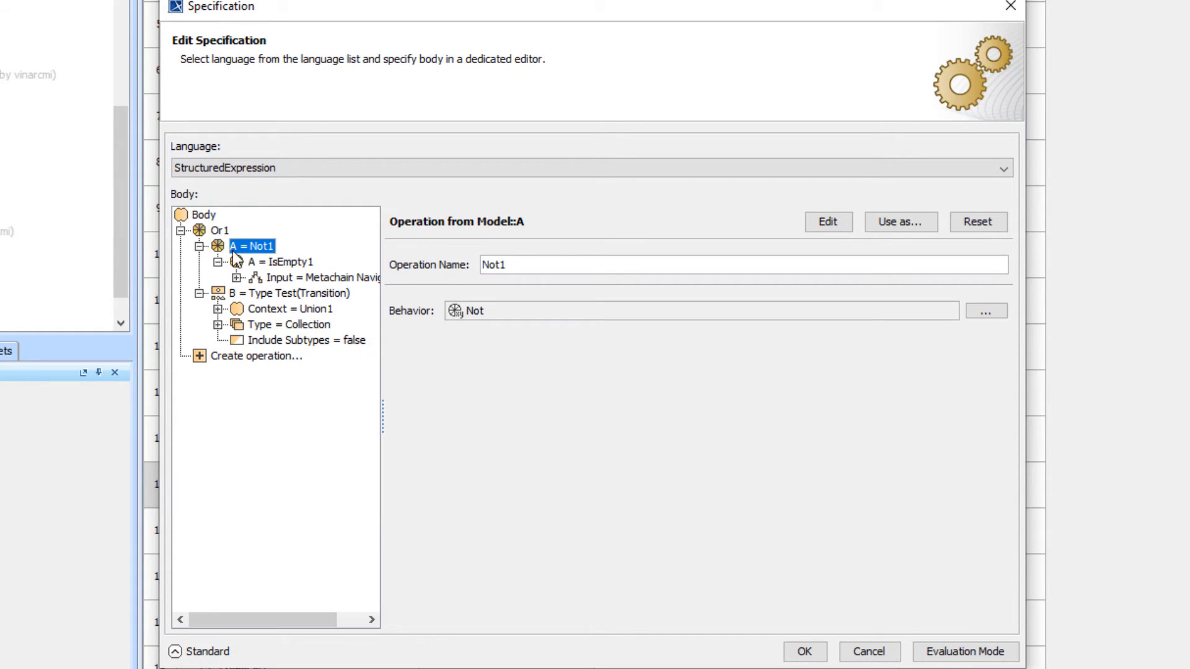
left_click(217, 246)
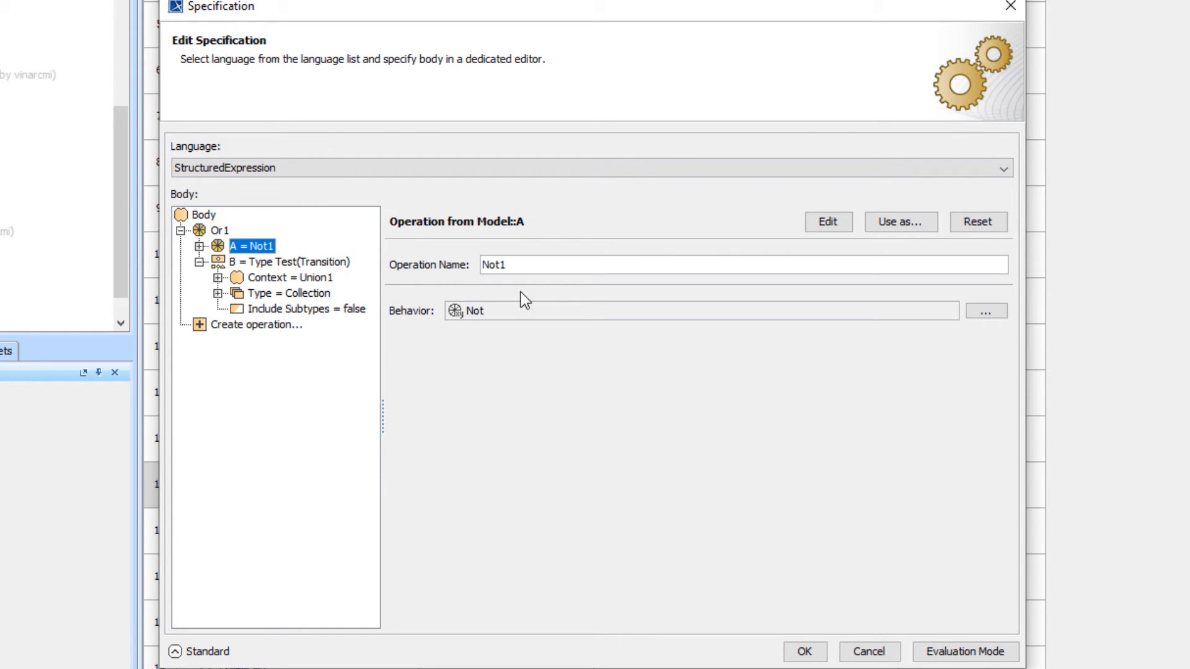
mouse_move(718, 453)
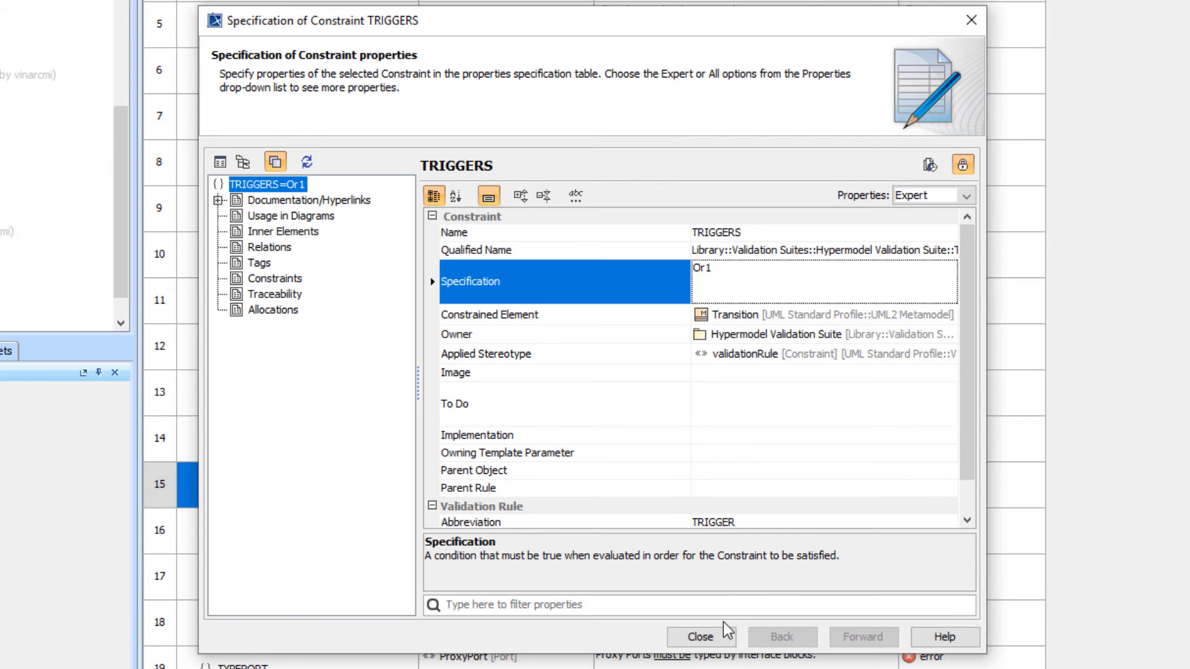
left_click(699, 637)
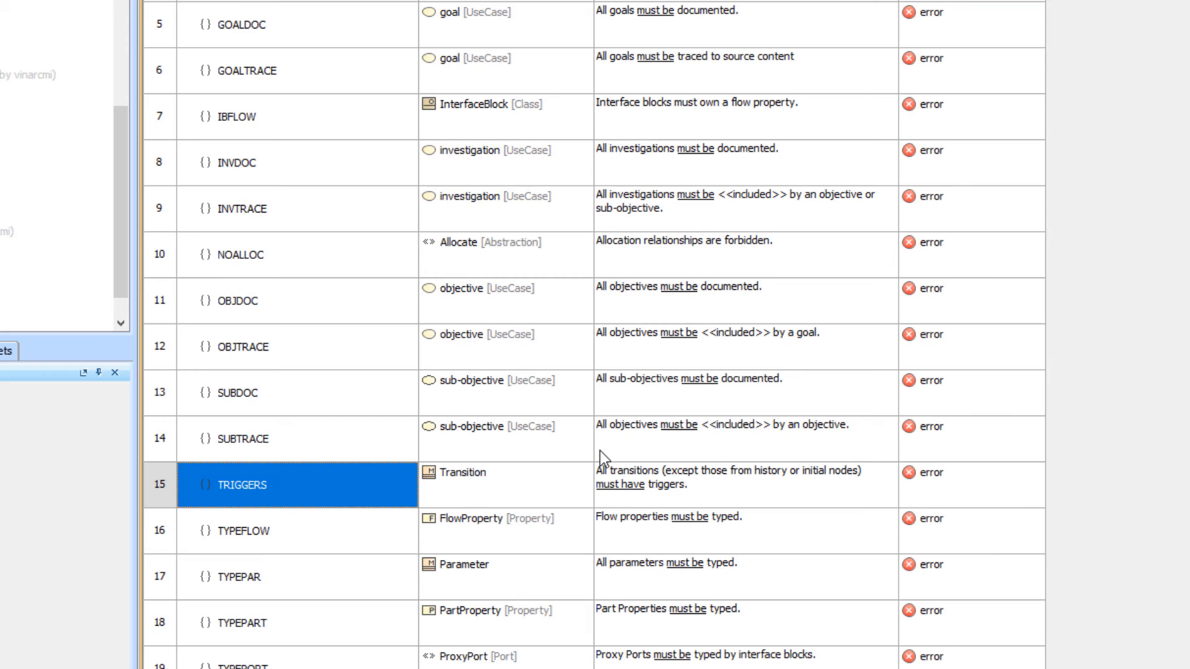